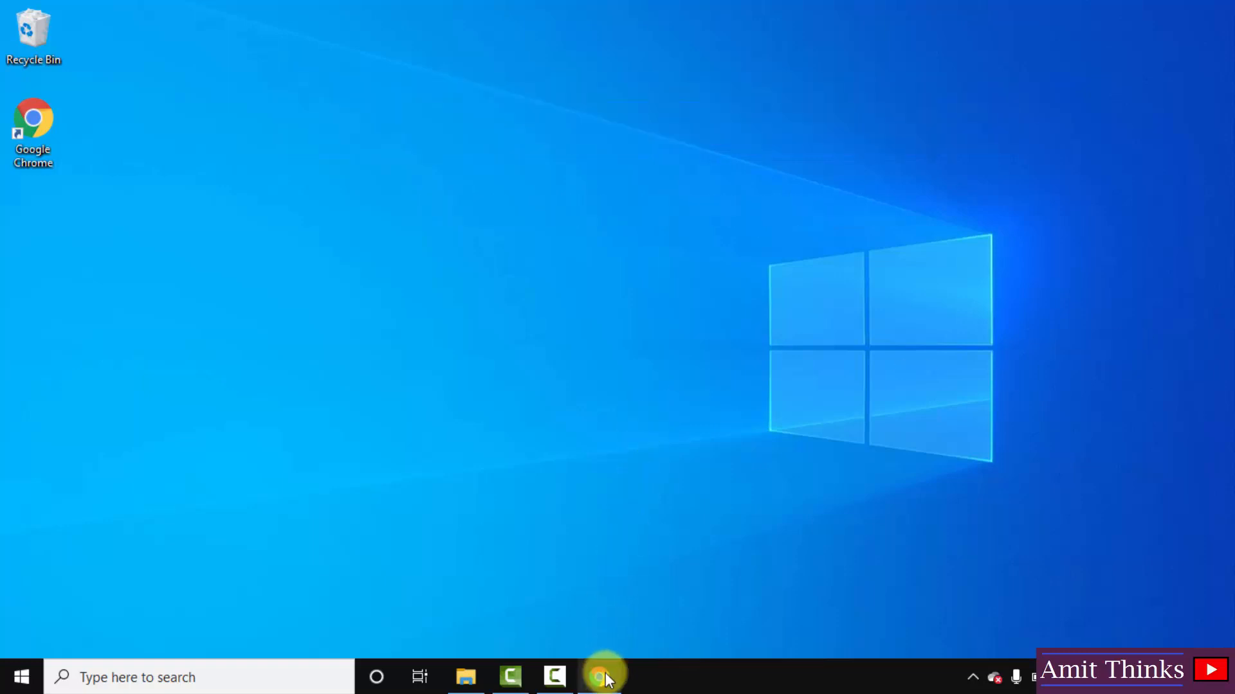
Step: Search Google for 'python' in Chrome and open the Welcome to Python.org result
left_click(600, 678)
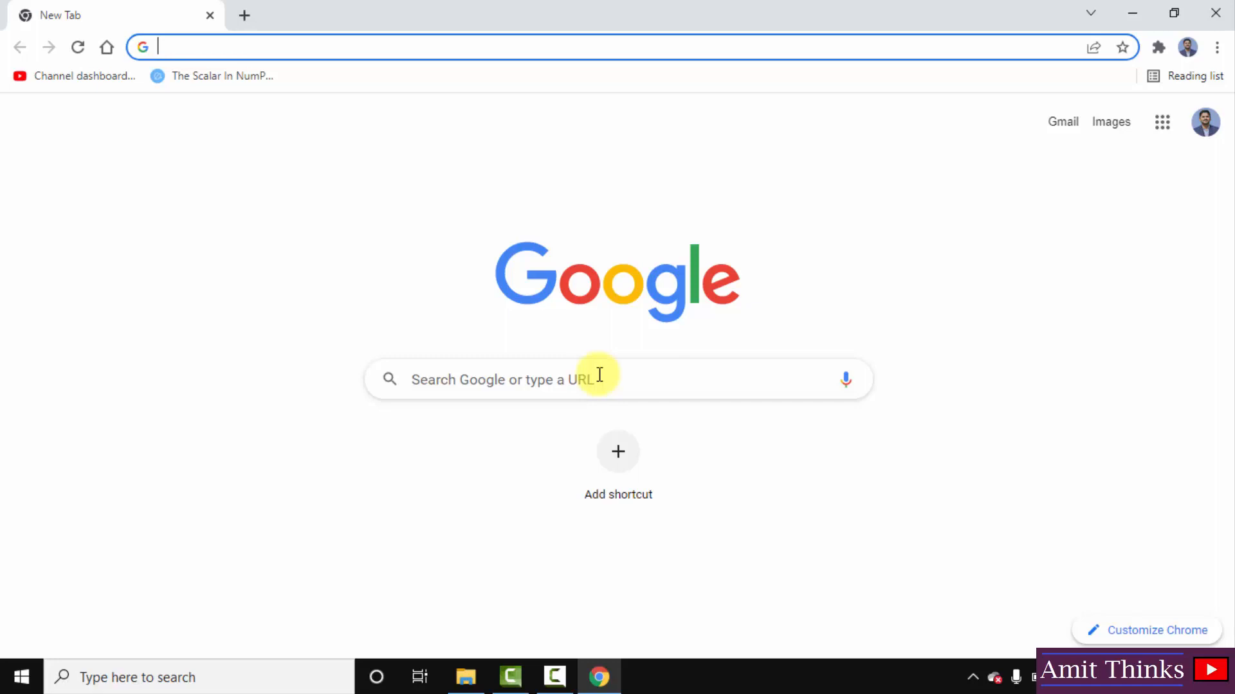
type("python")
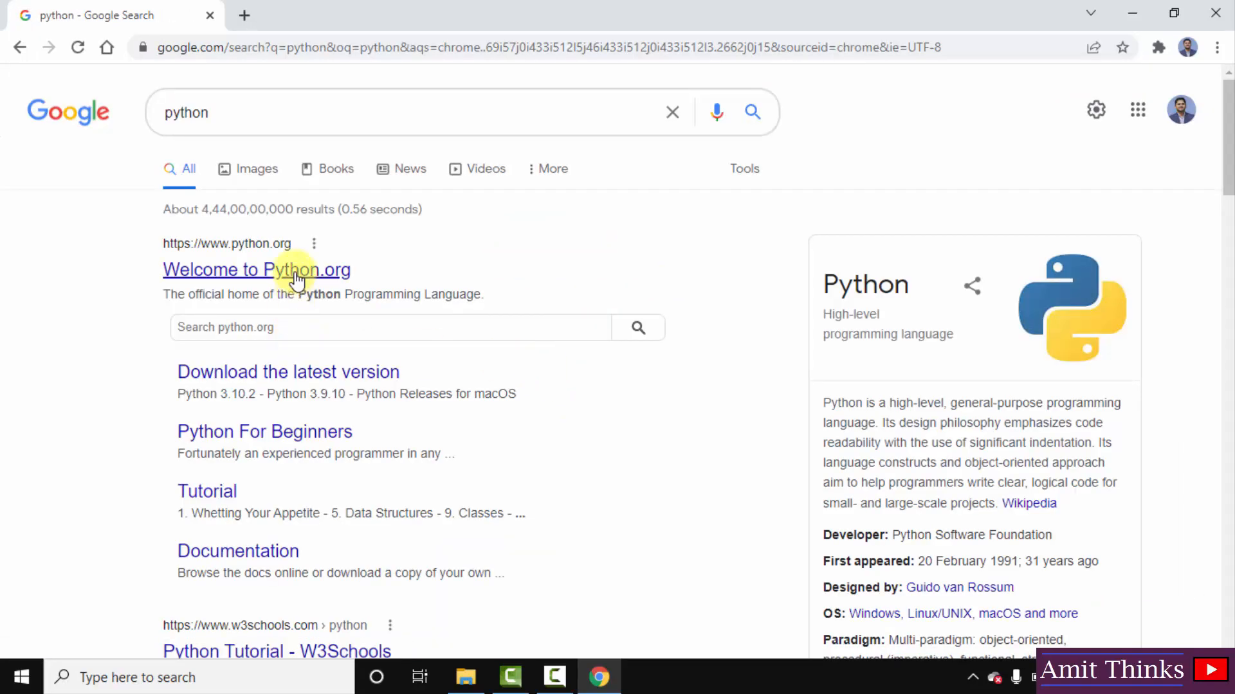
left_click(256, 268)
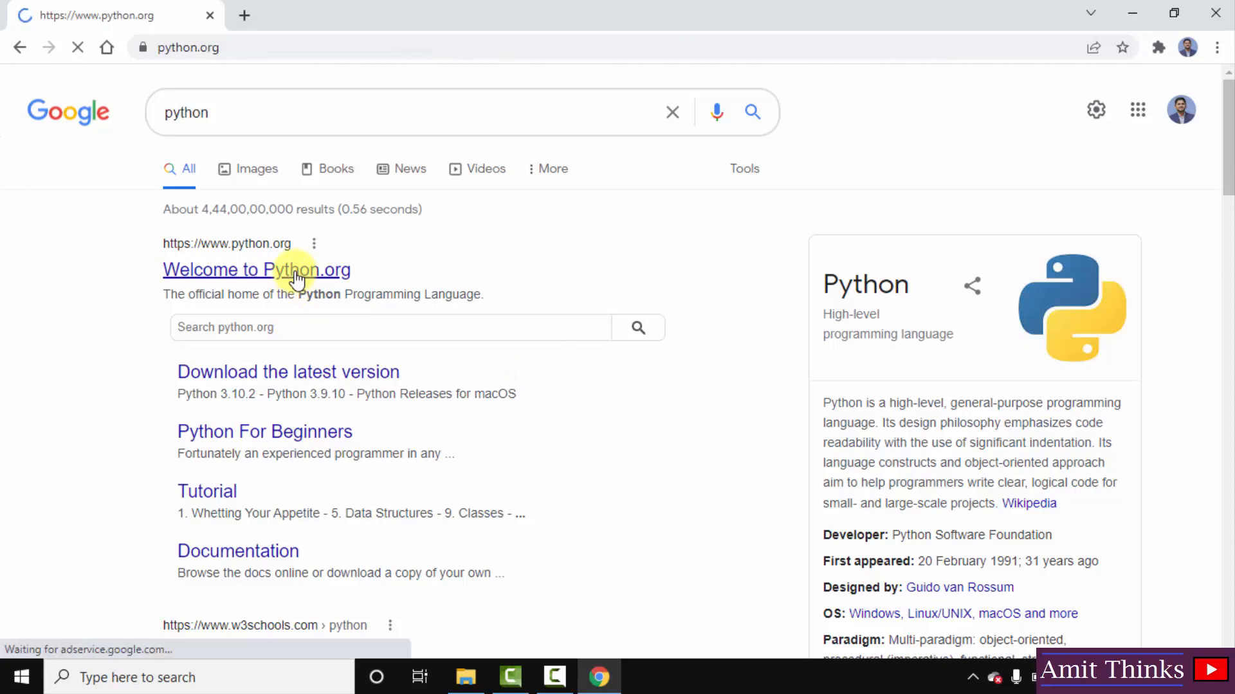
left_click(258, 268)
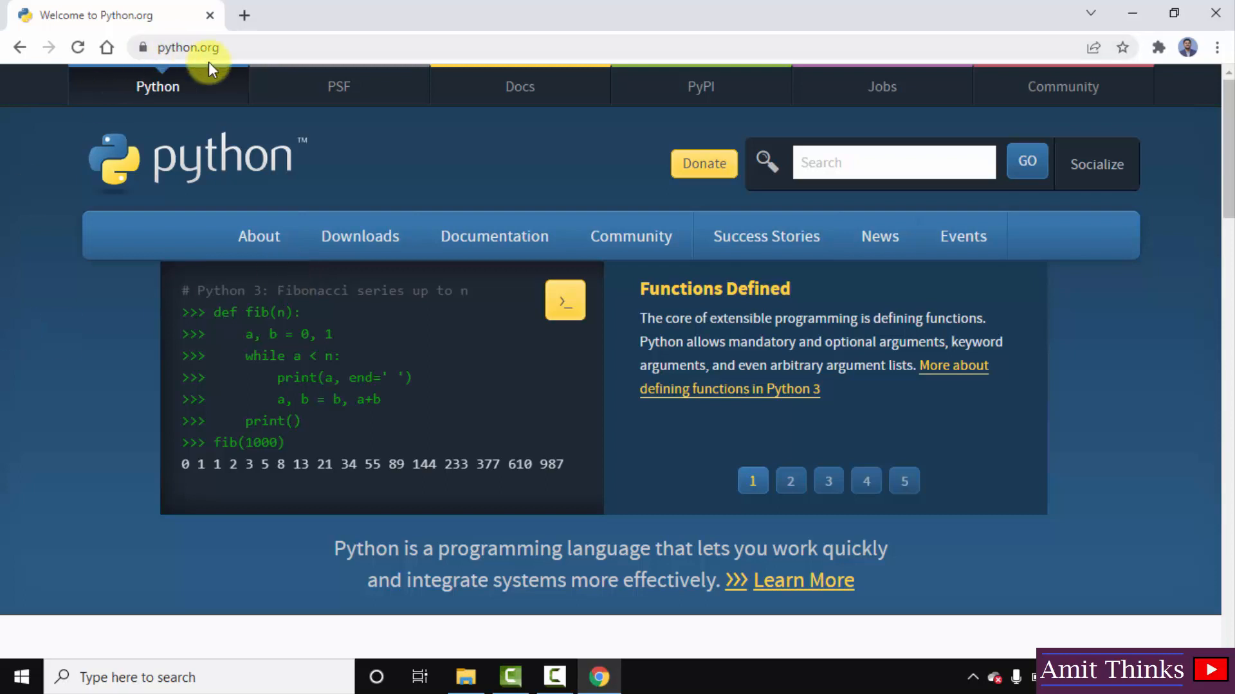
mouse_move(397, 171)
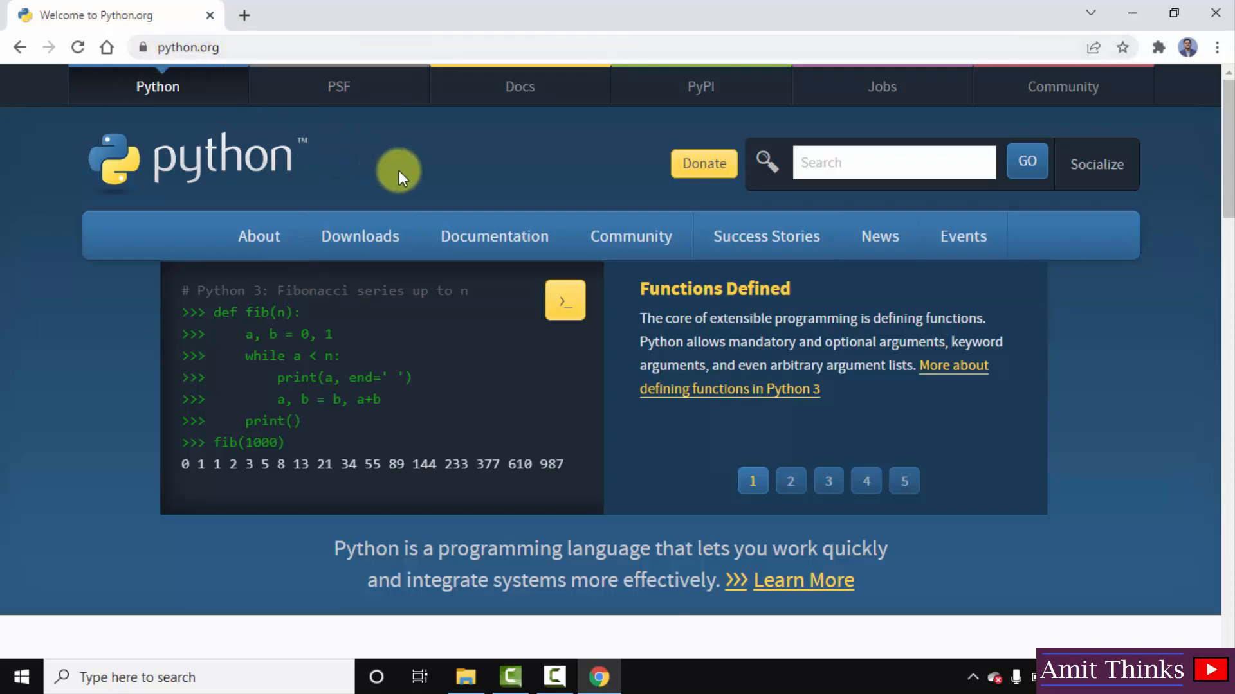
mouse_move(359, 235)
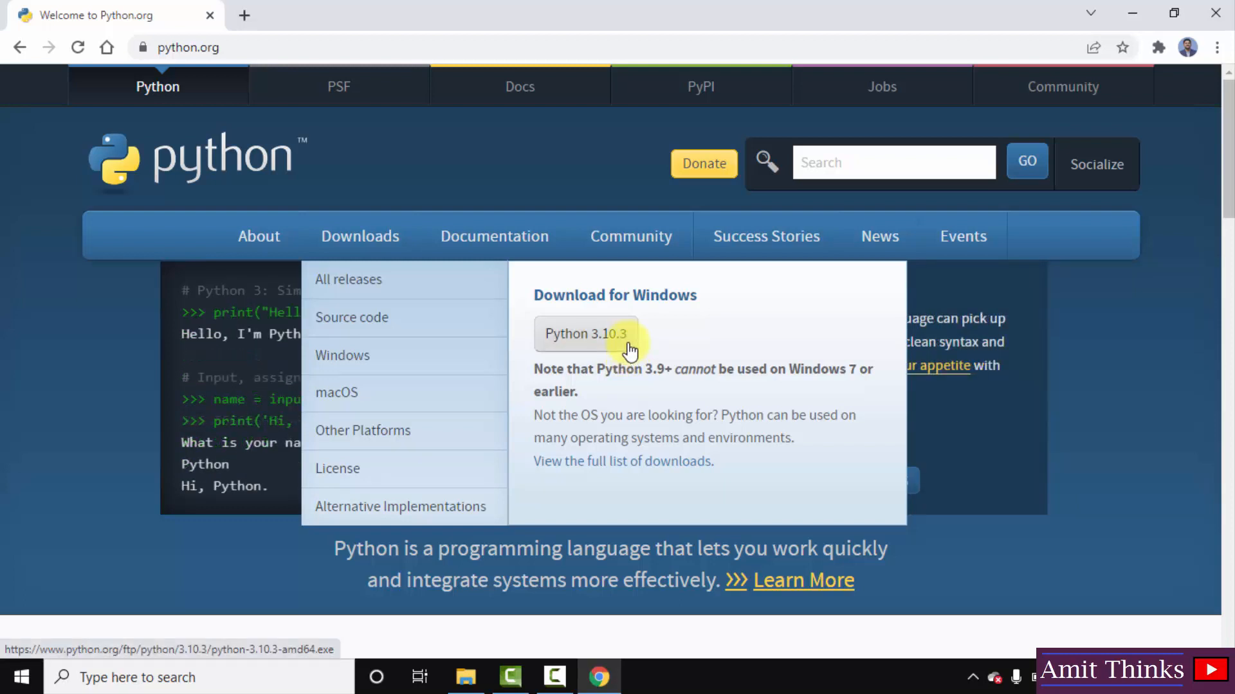
Step: Download the Python 3.10.3 Windows installer and run the downloaded .exe
left_click(585, 335)
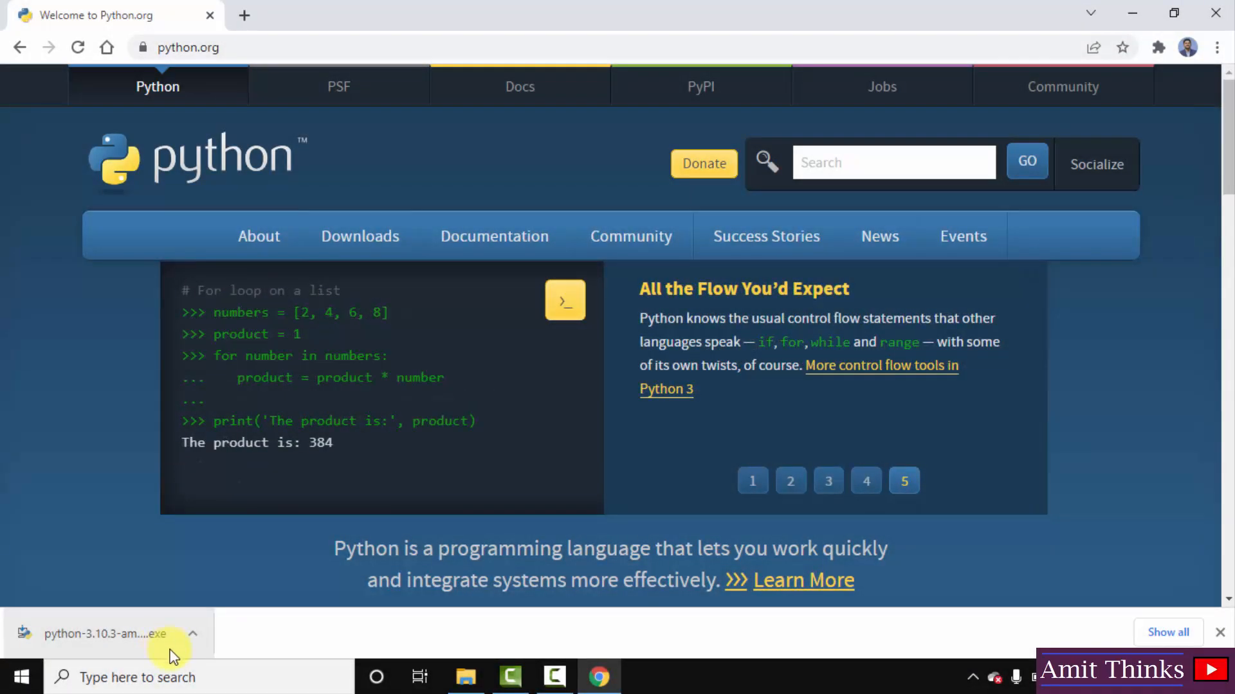
left_click(118, 634)
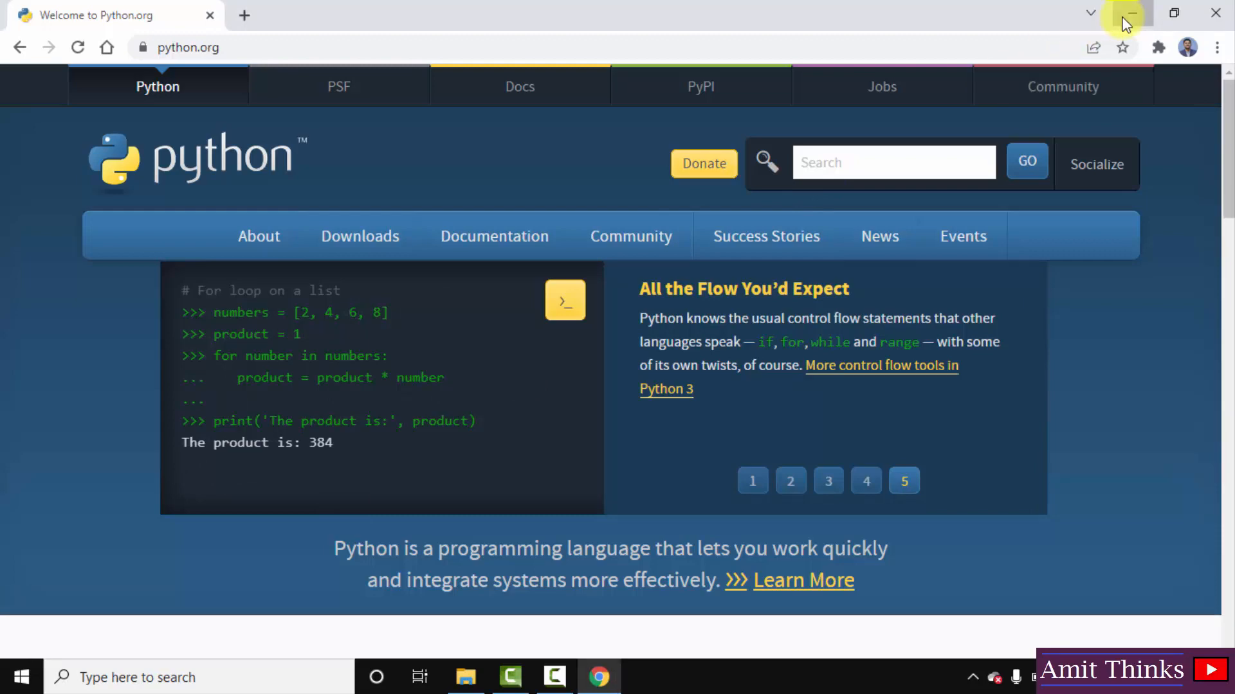
Step: Minimise the browser and tick 'Add Python 3.10 to PATH' in the installer
left_click(1128, 13)
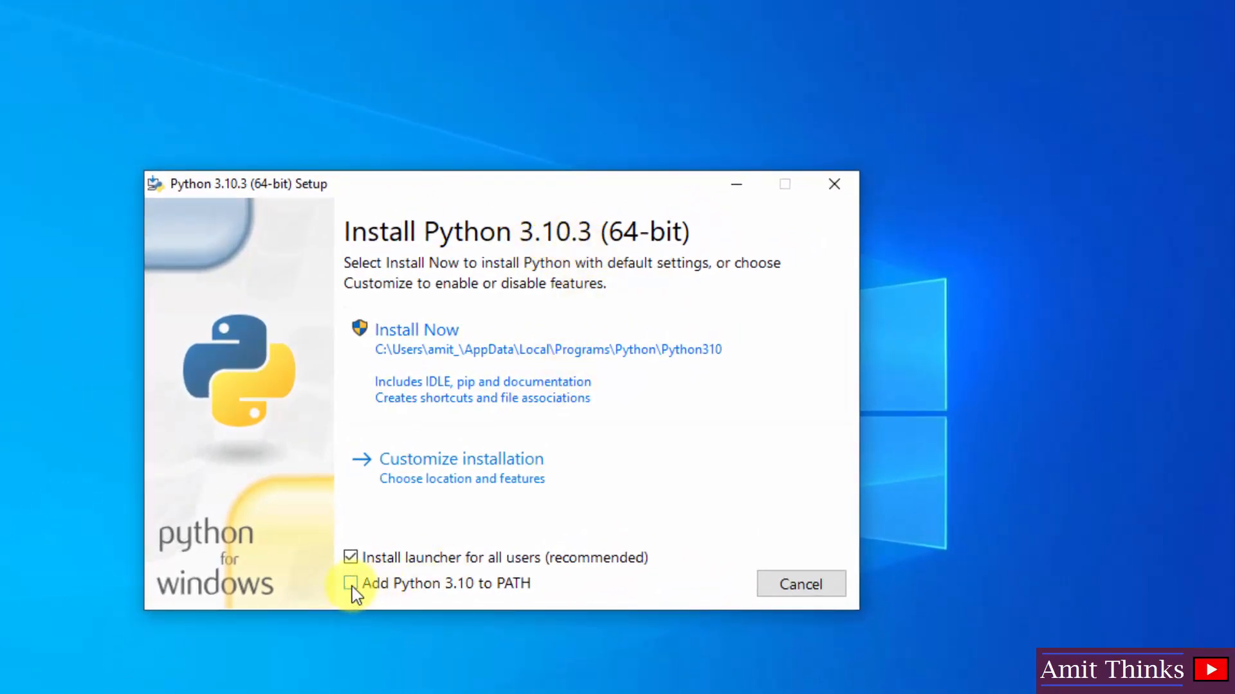
left_click(349, 584)
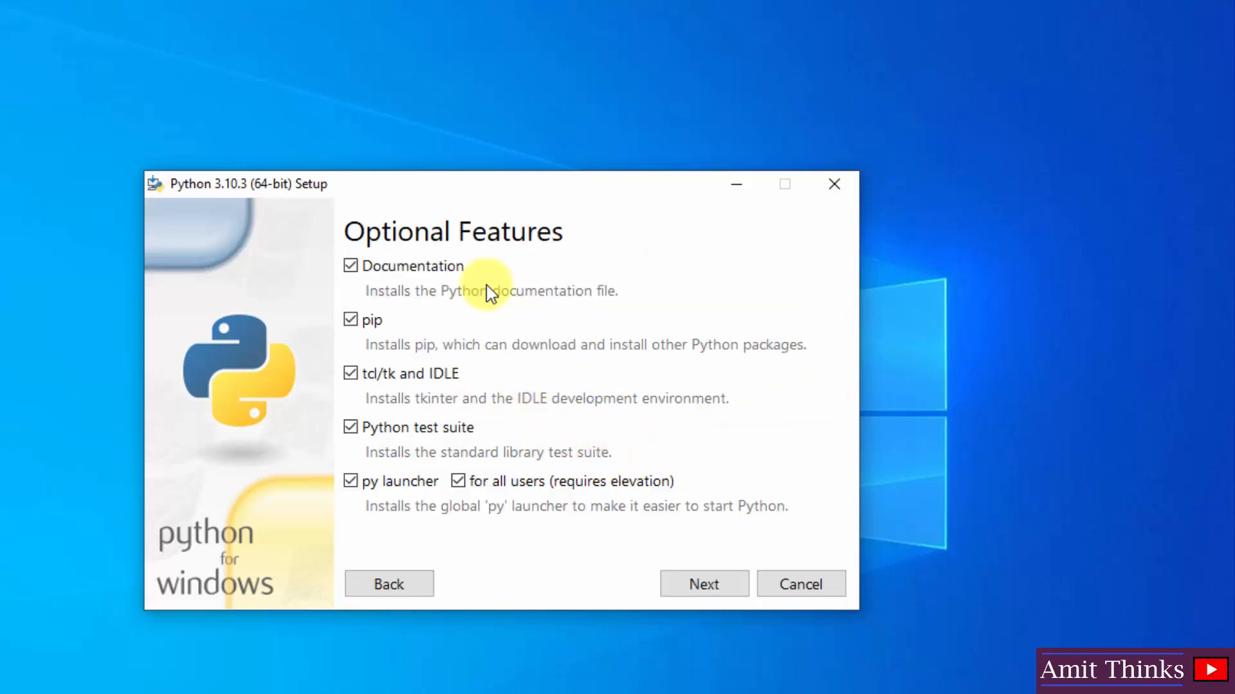
mouse_move(401, 353)
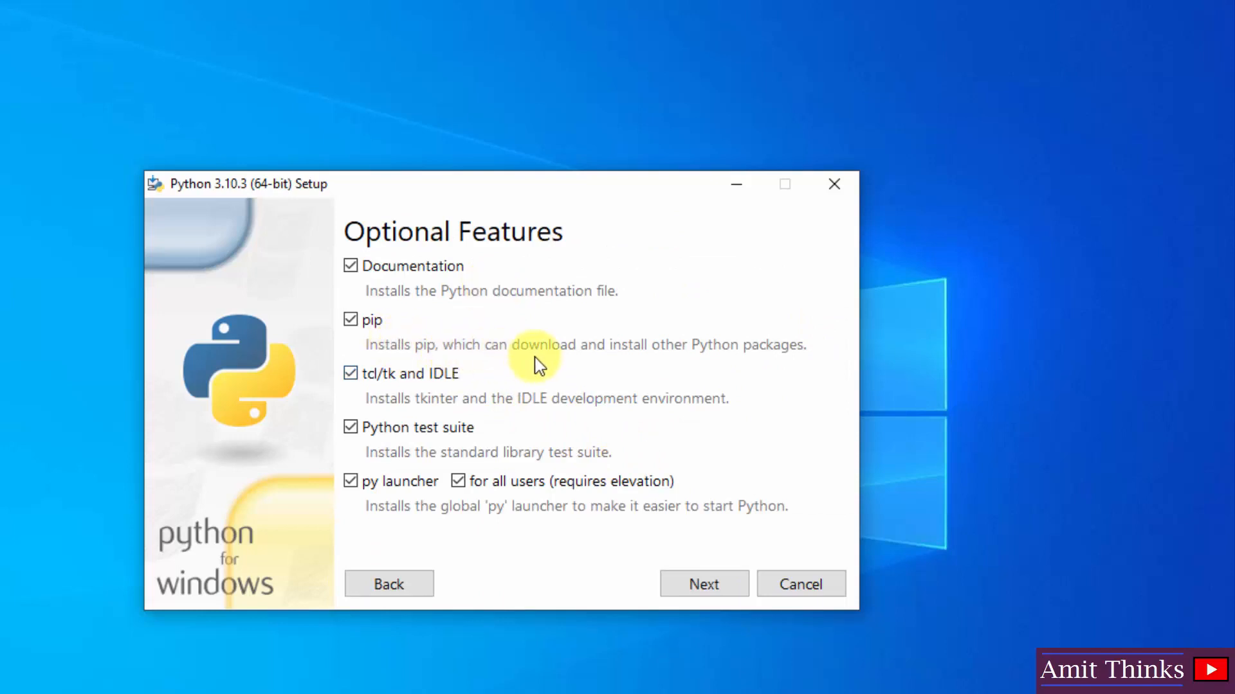
mouse_move(472, 409)
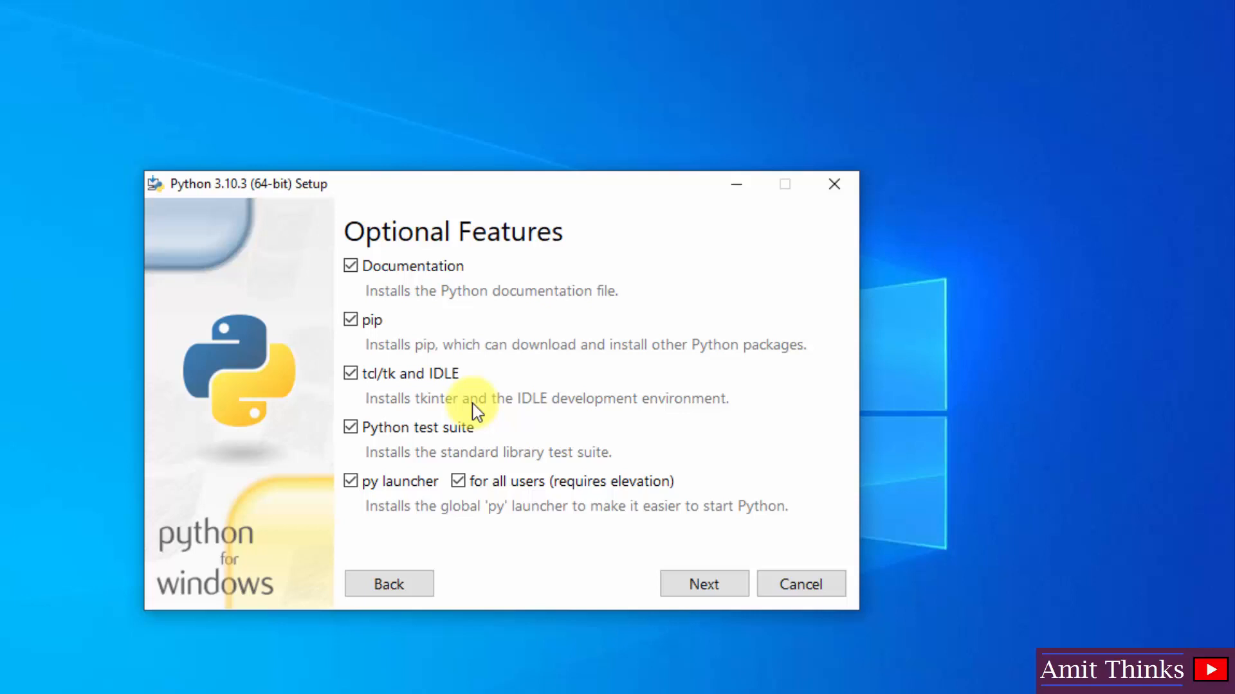
mouse_move(503, 407)
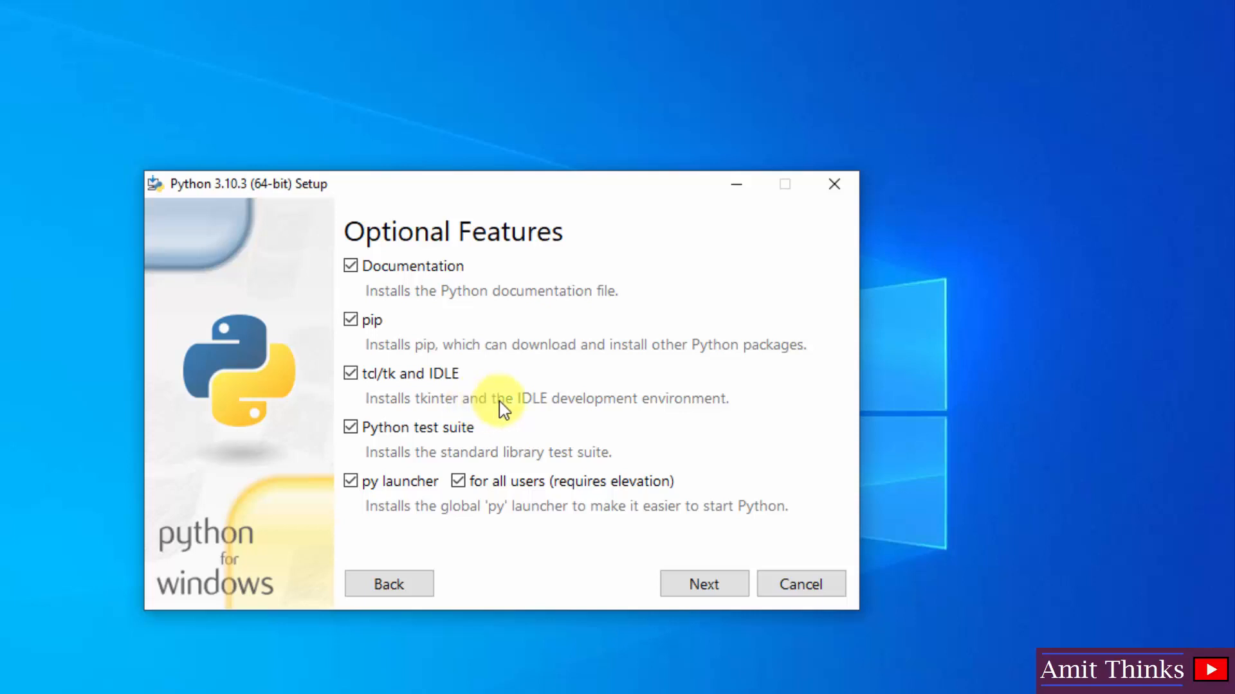
mouse_move(461, 448)
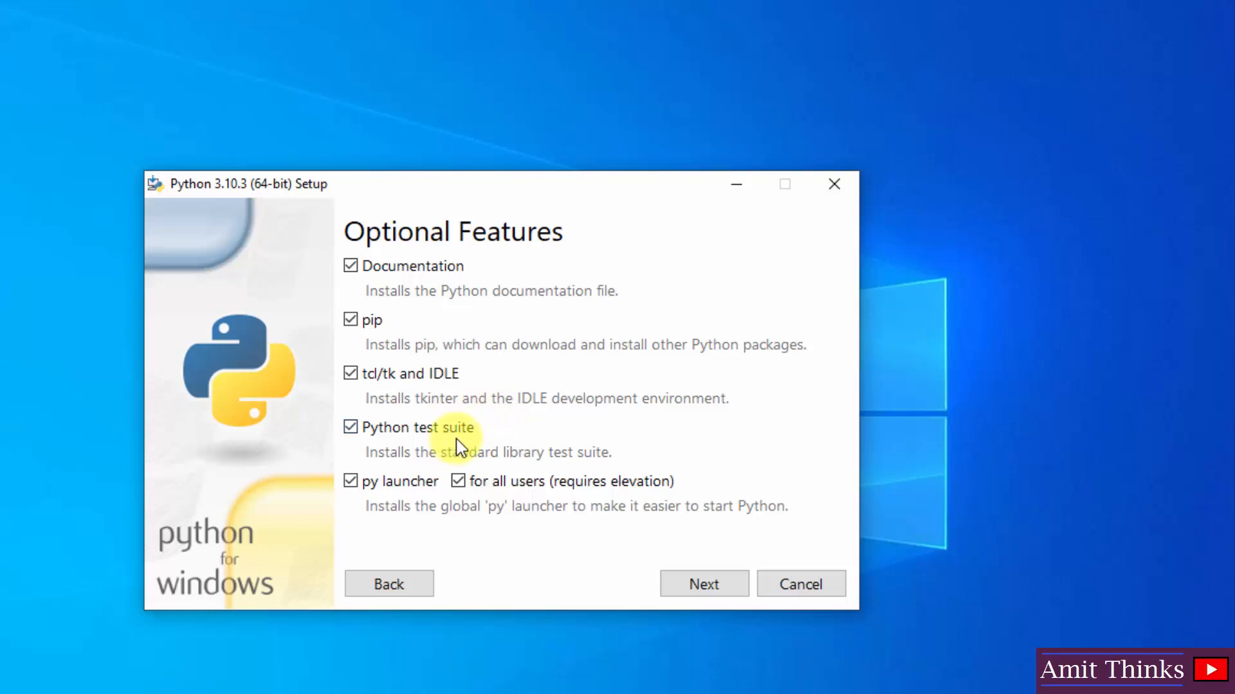
mouse_move(540, 539)
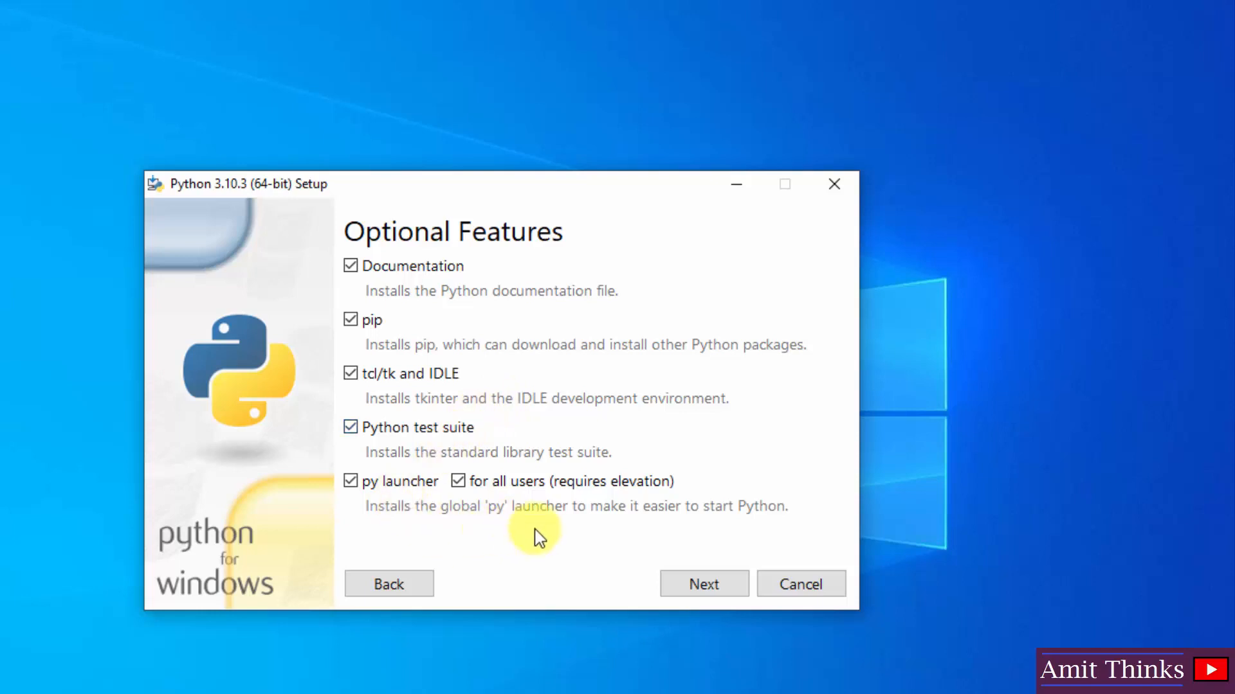
Step: Install Python for all users into C:\Program Files\Python310 and close the successful setup
left_click(702, 583)
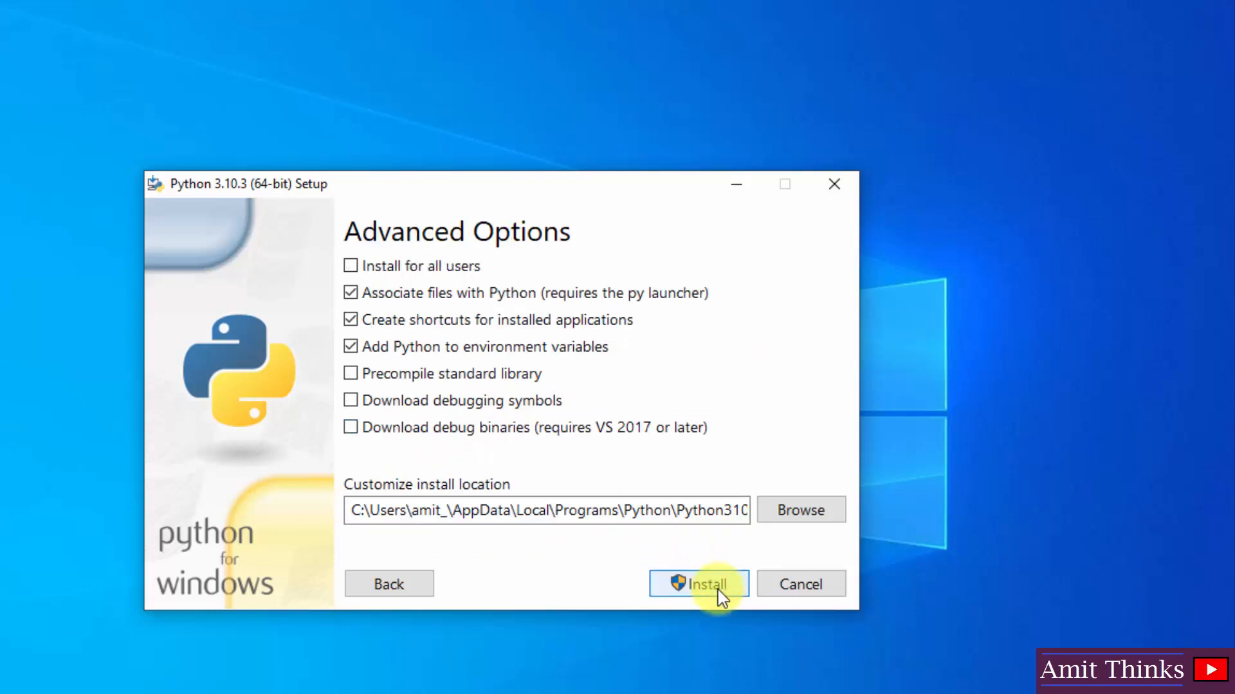
mouse_move(393, 272)
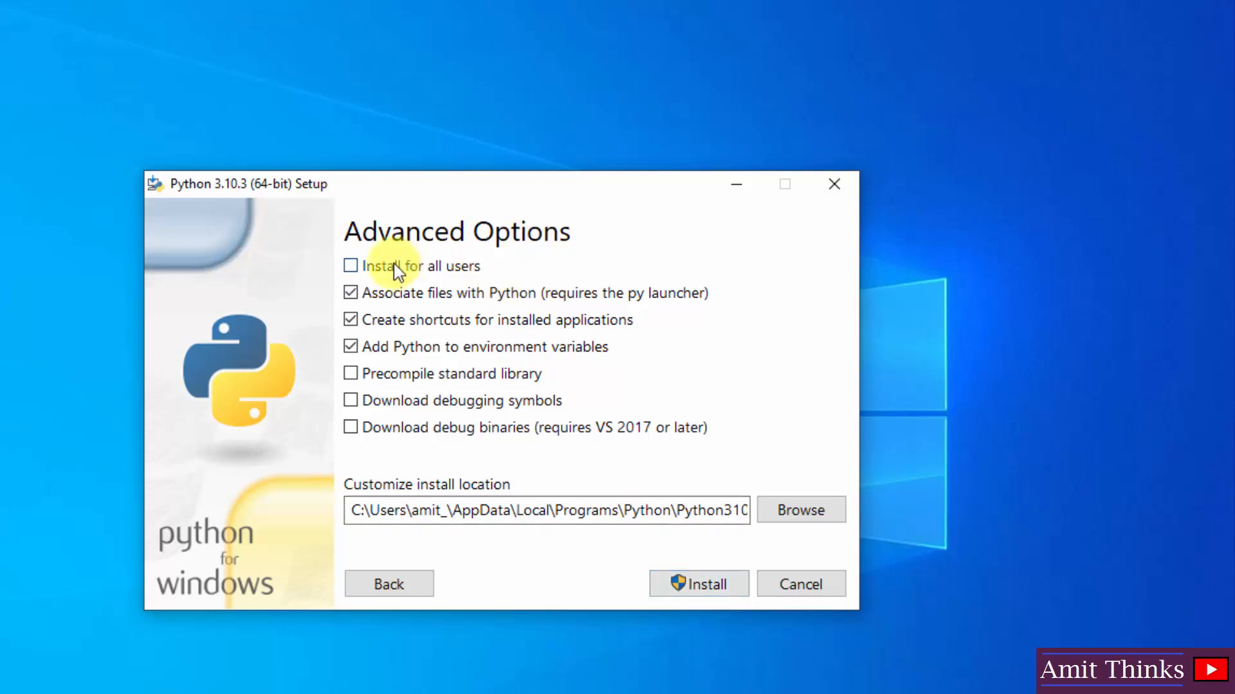
left_click(351, 265)
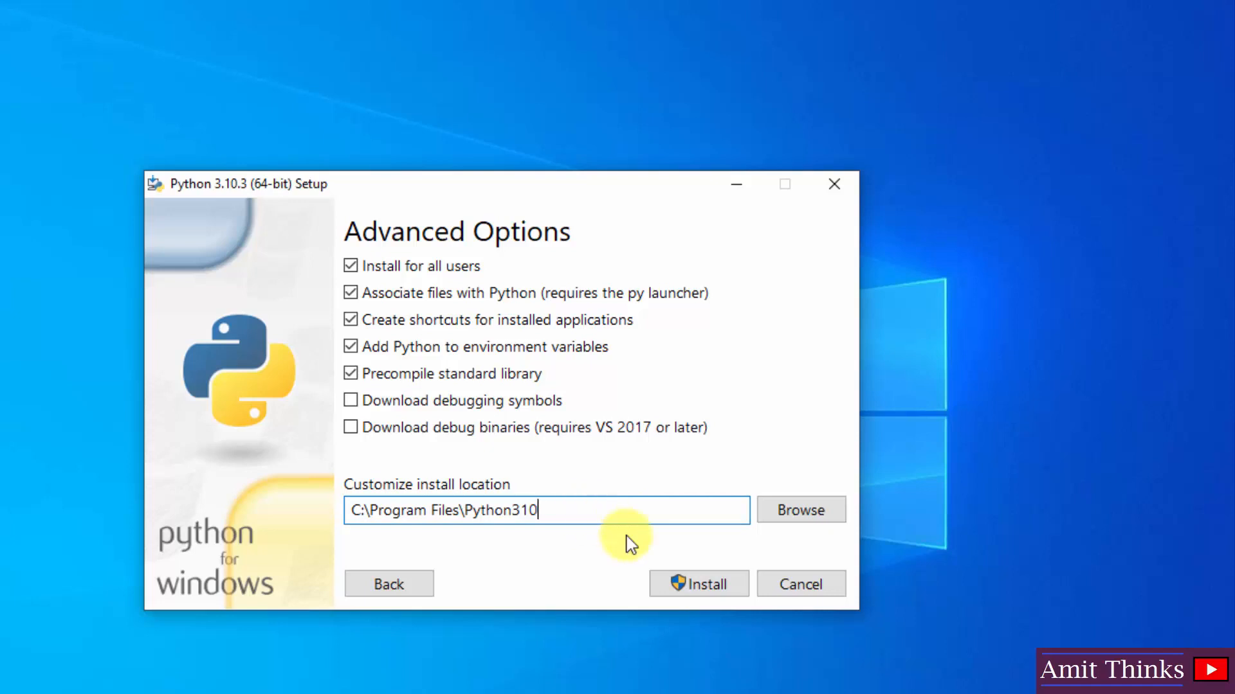
left_click(697, 583)
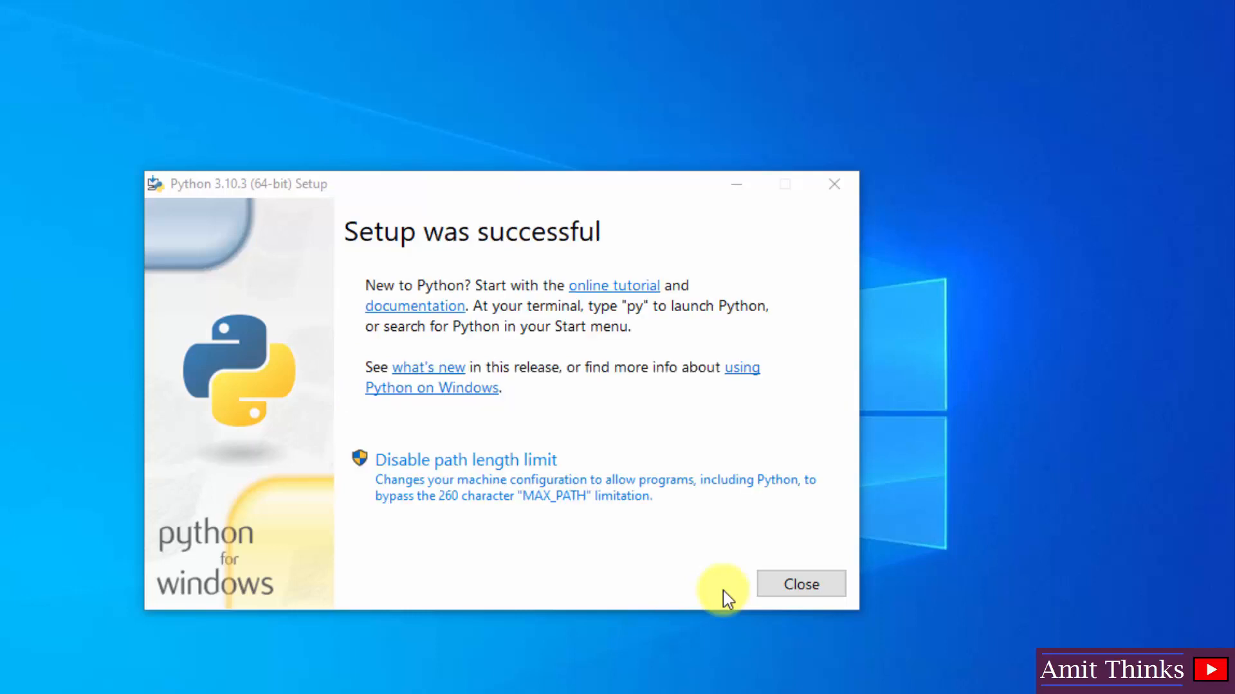
left_click(799, 584)
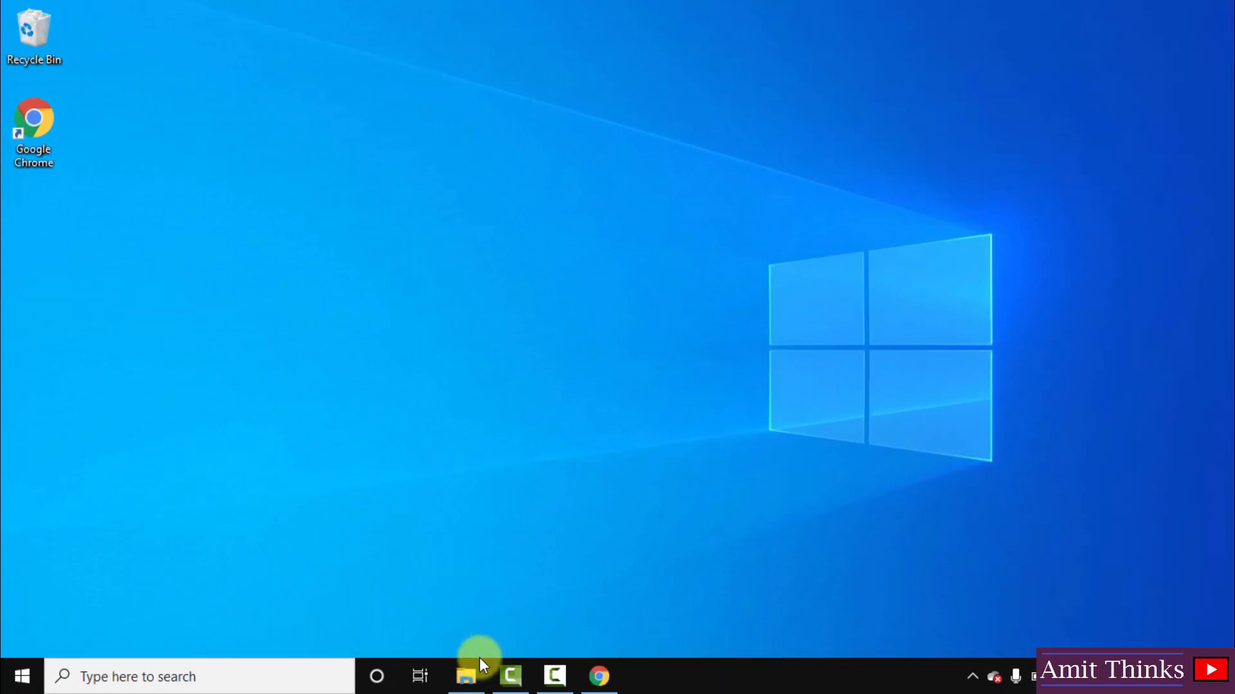
Step: Browse to C:\Program Files\Python310 in File Explorer to confirm the install folder
left_click(466, 677)
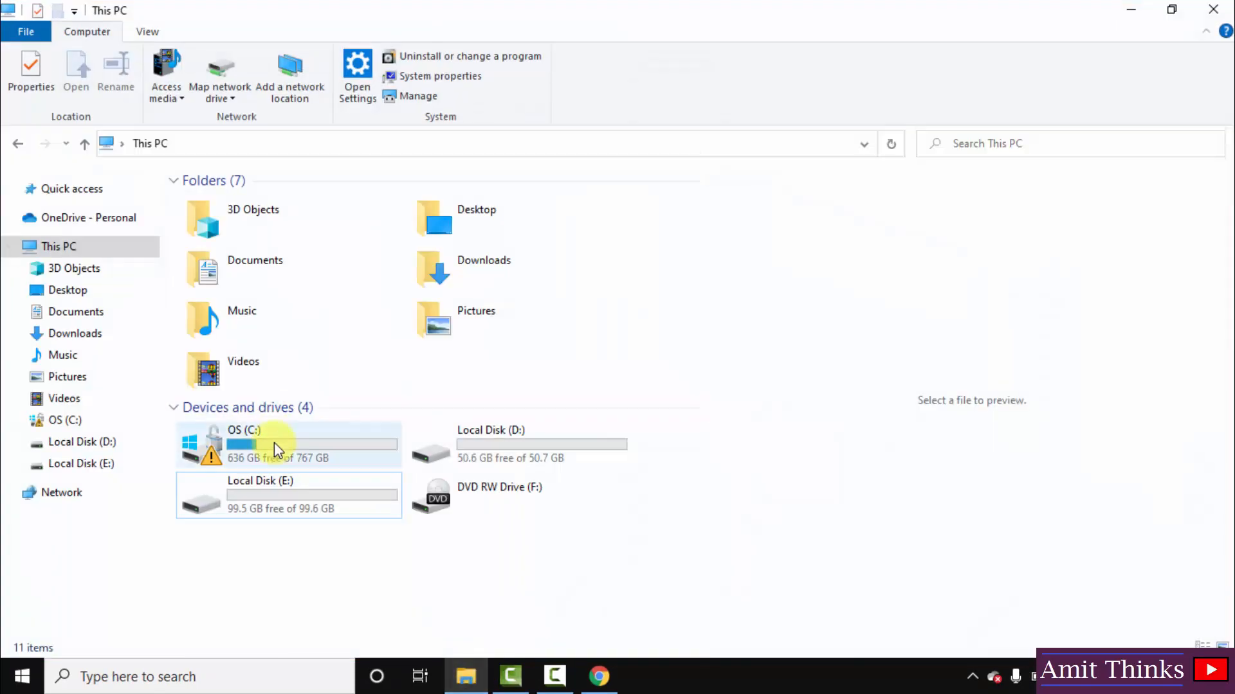
double_click(275, 445)
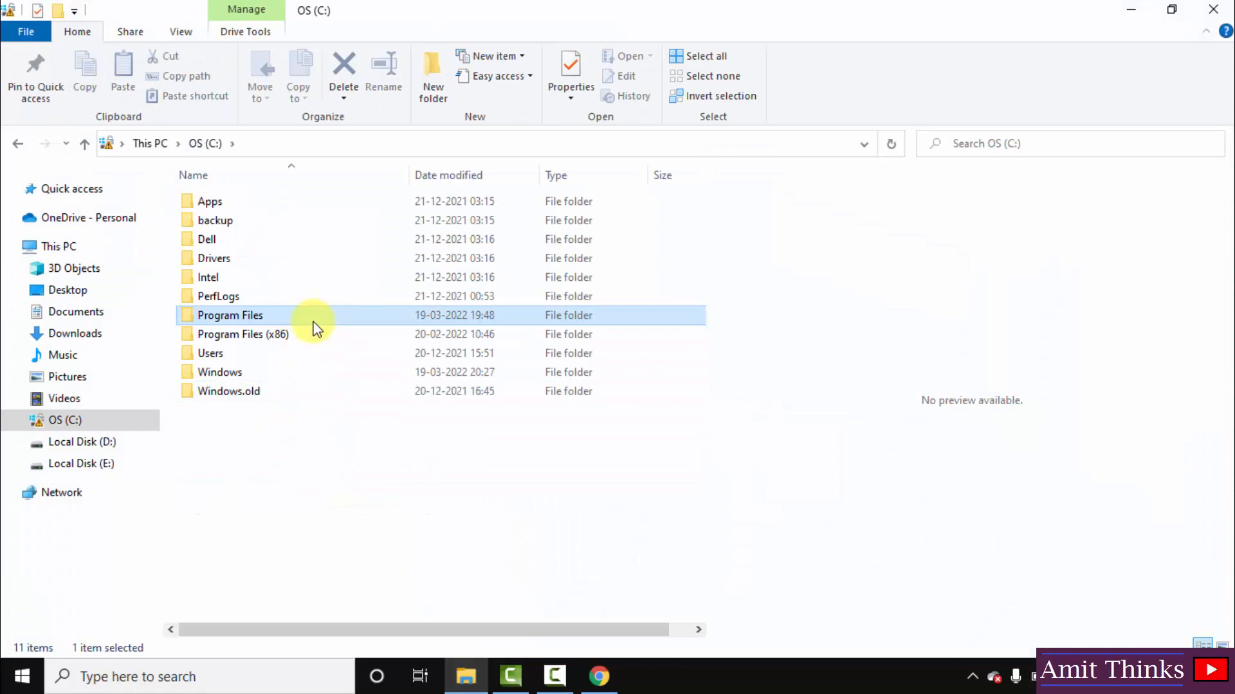
double_click(231, 315)
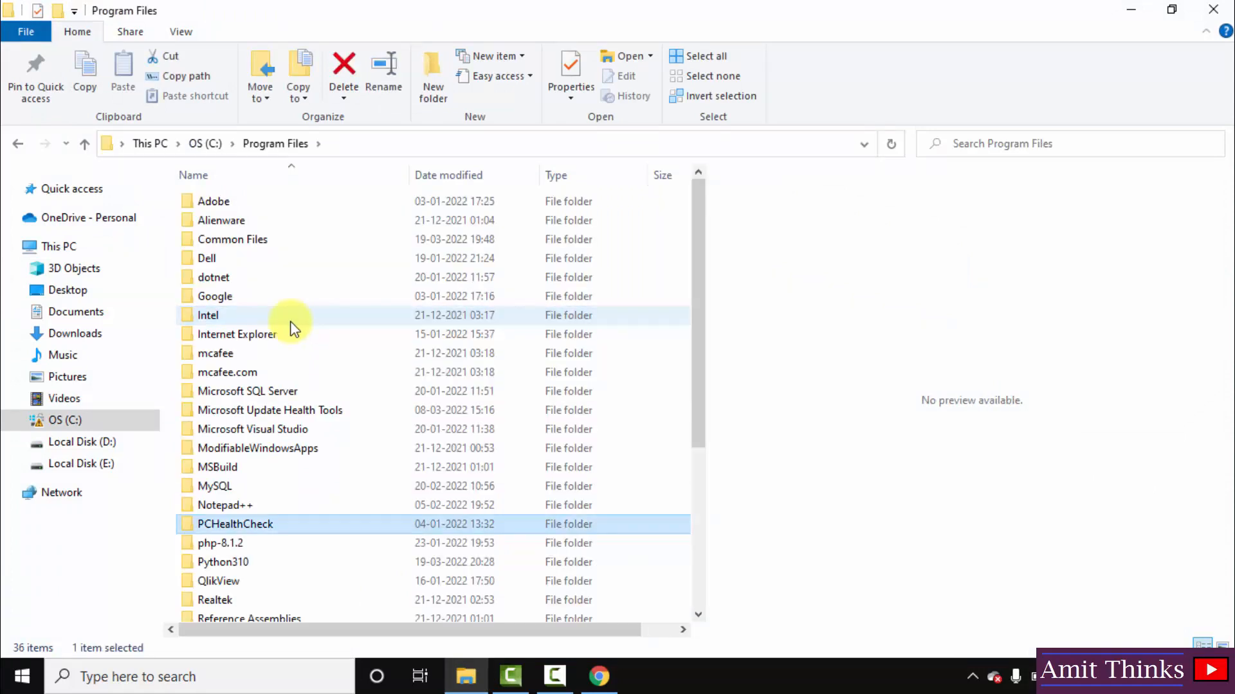
left_click(222, 562)
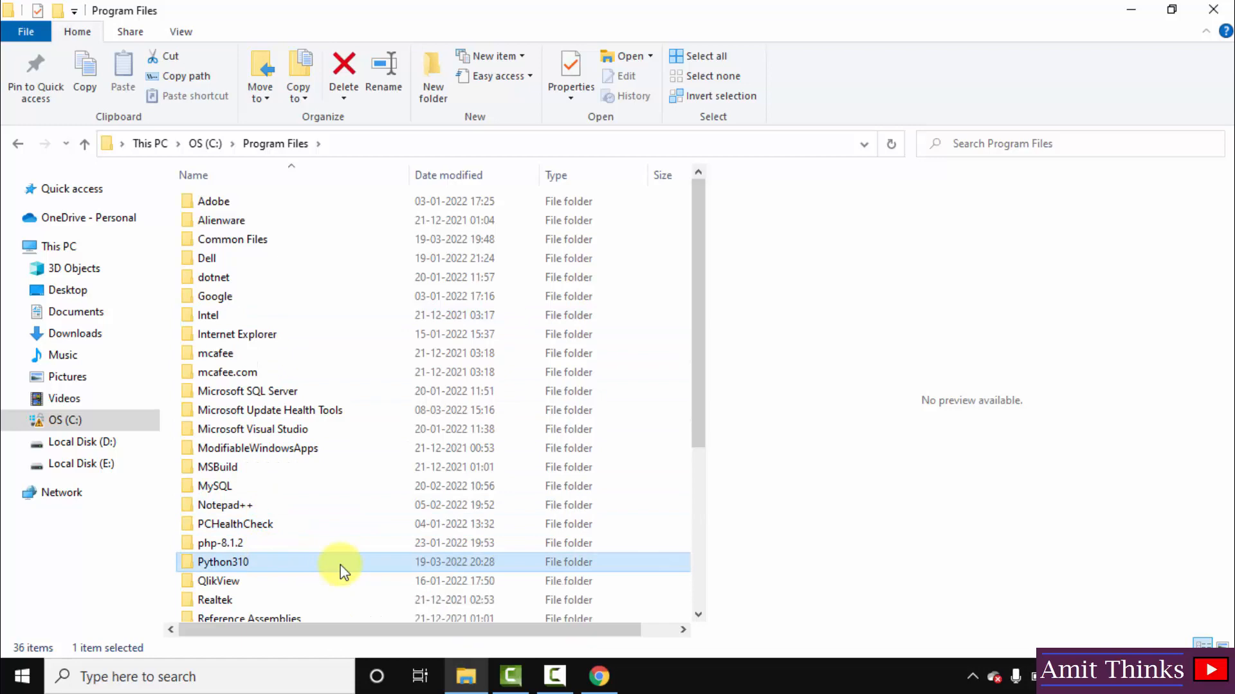
double_click(222, 562)
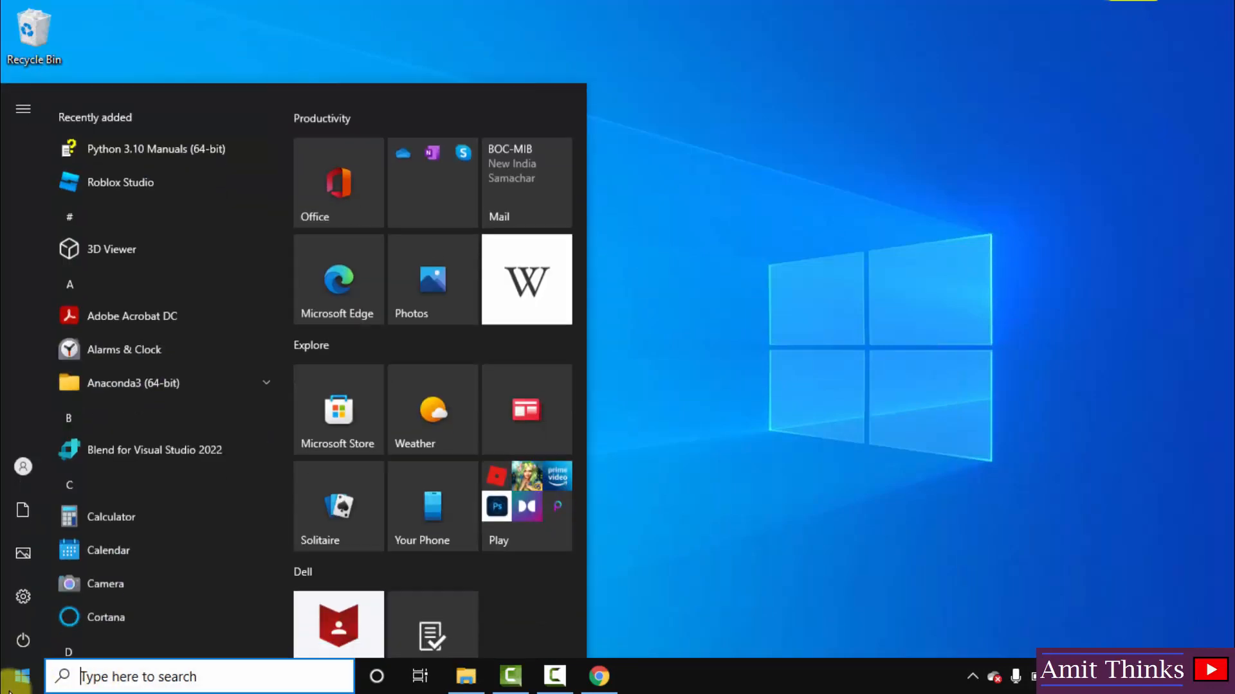
Step: Search Start for cmd to launch Command Prompt
type("cmd")
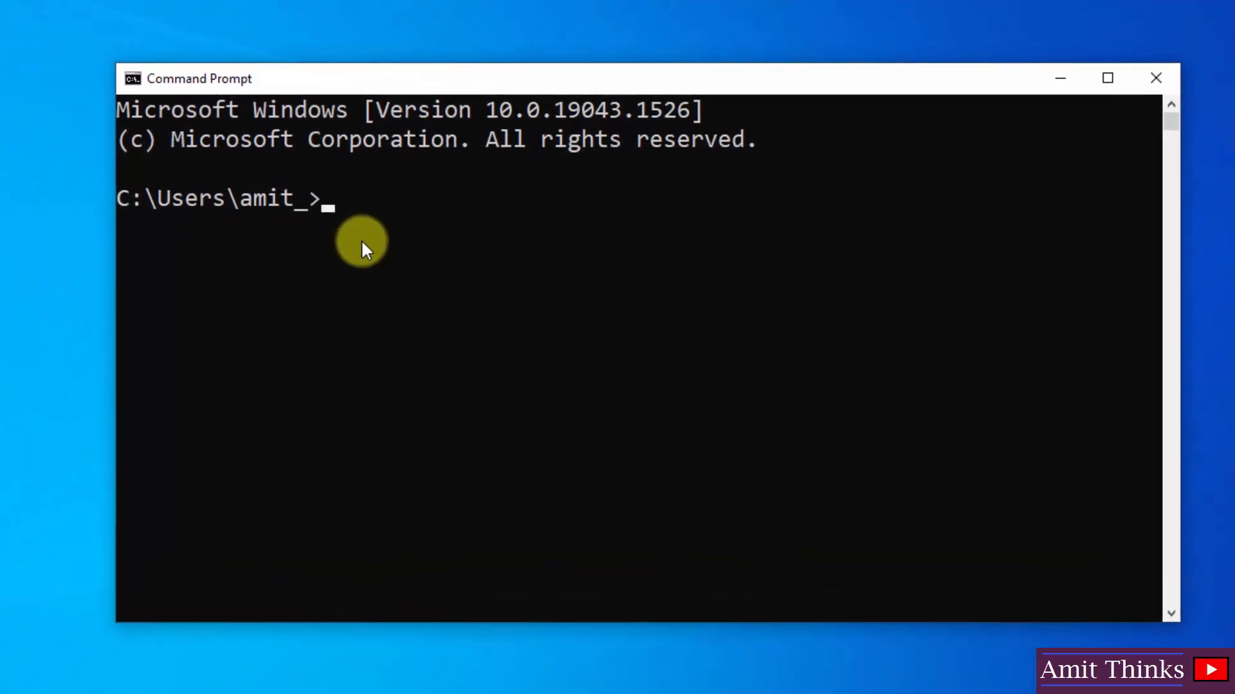
Step: Run python --version and pip --version, confirming 3.10.3 and 22.0.4, then start py
type("python --version")
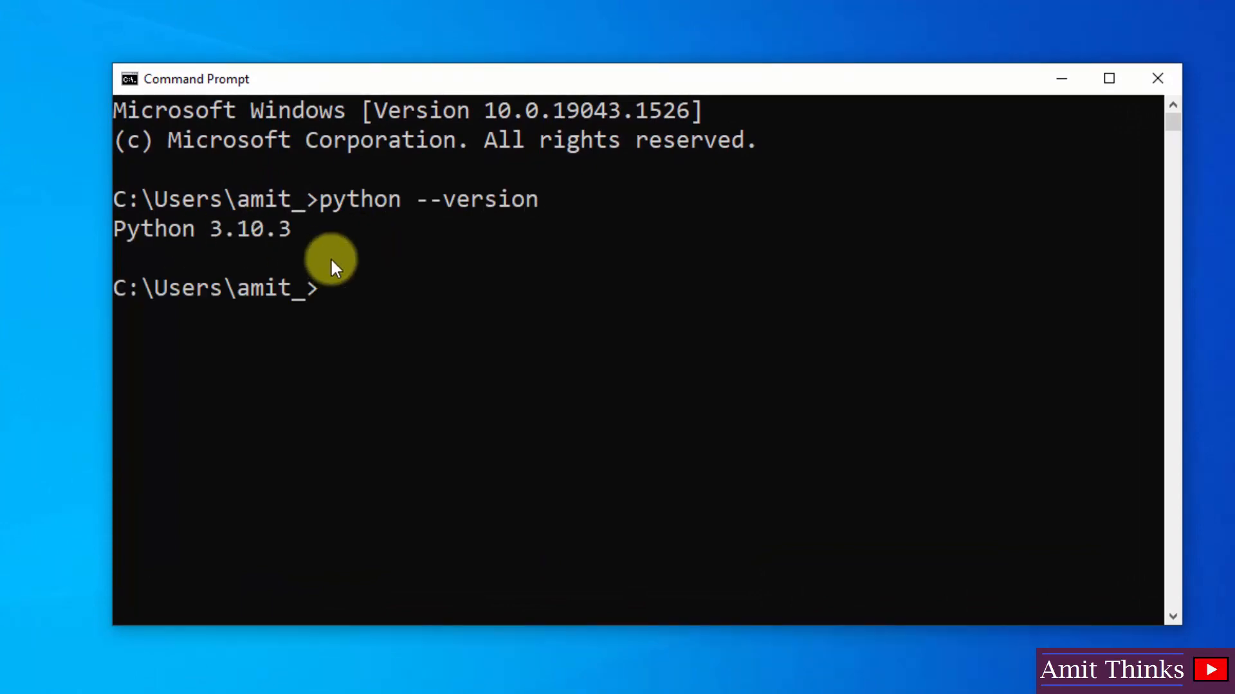
mouse_move(386, 311)
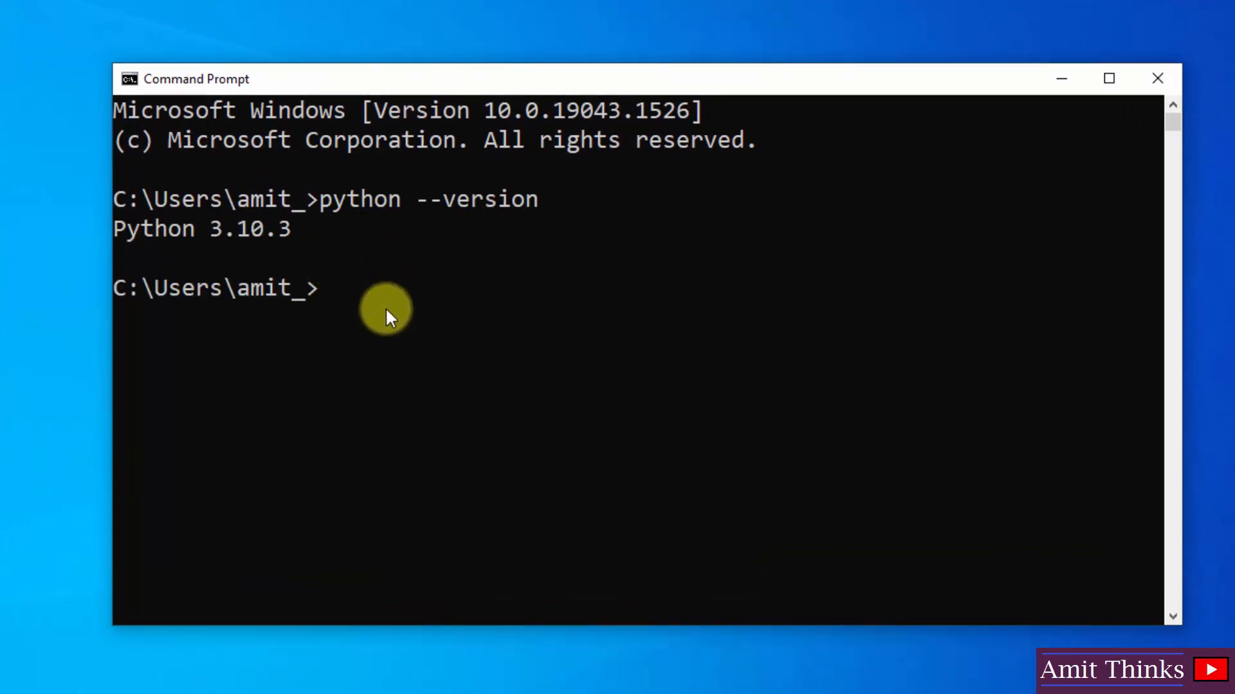
type("pip")
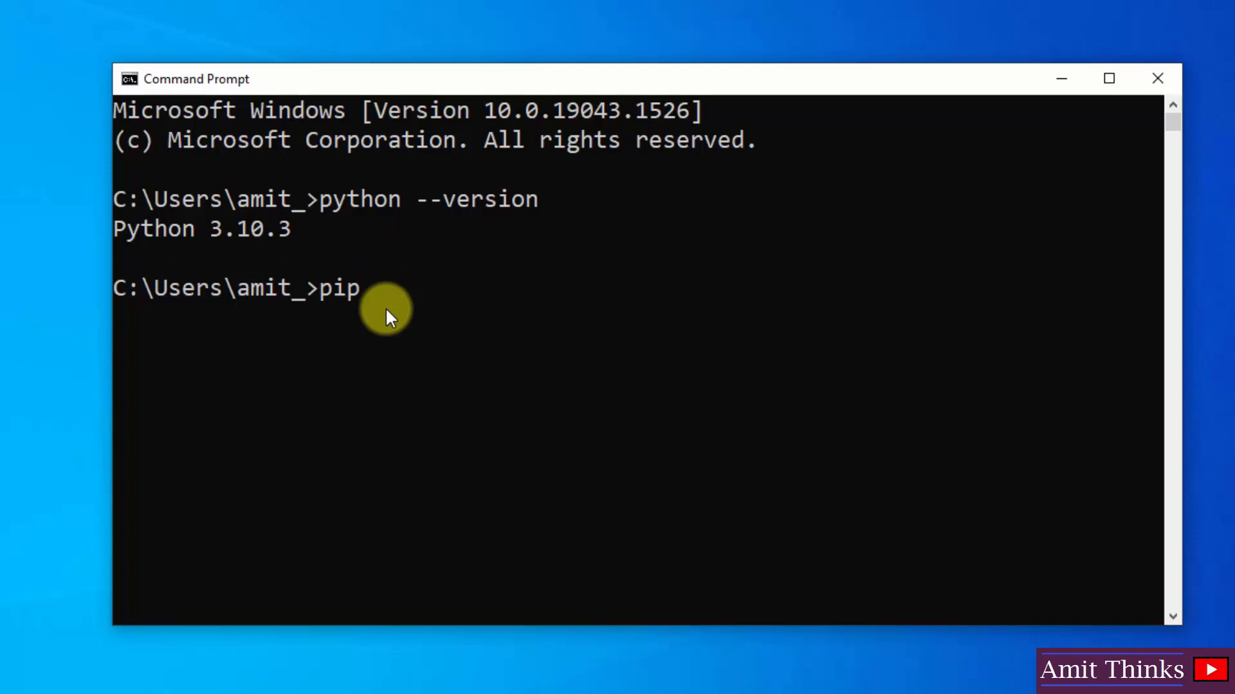
type("--version")
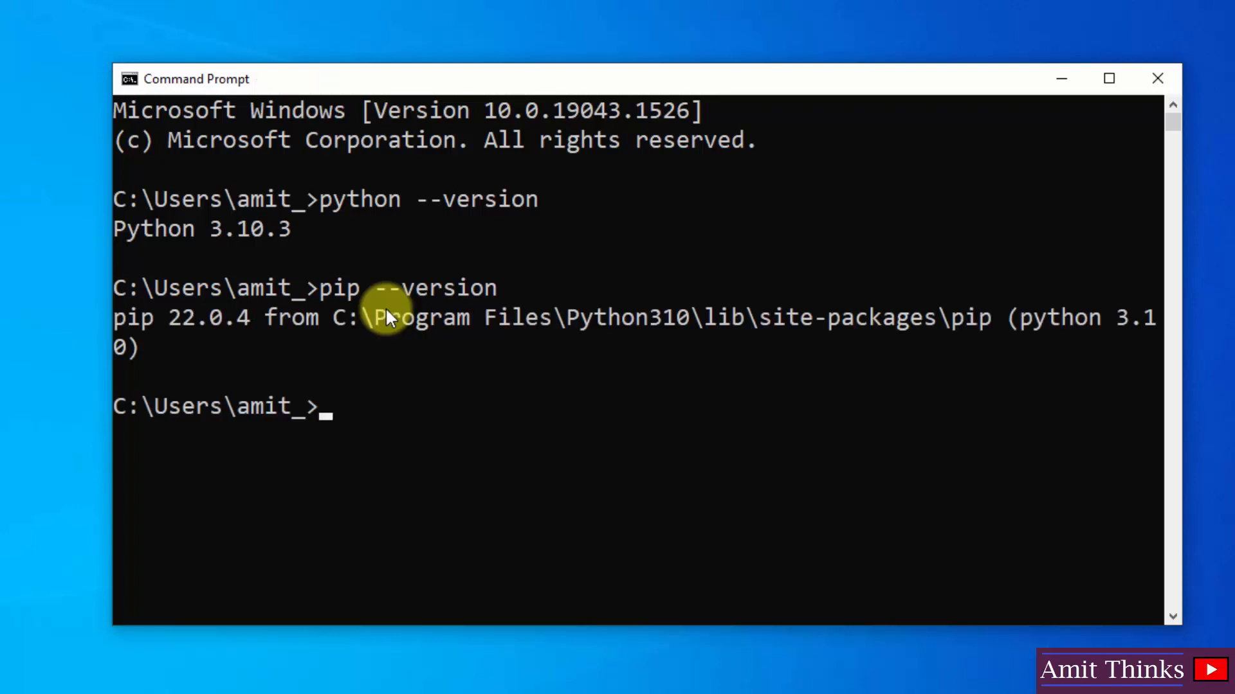
type("py")
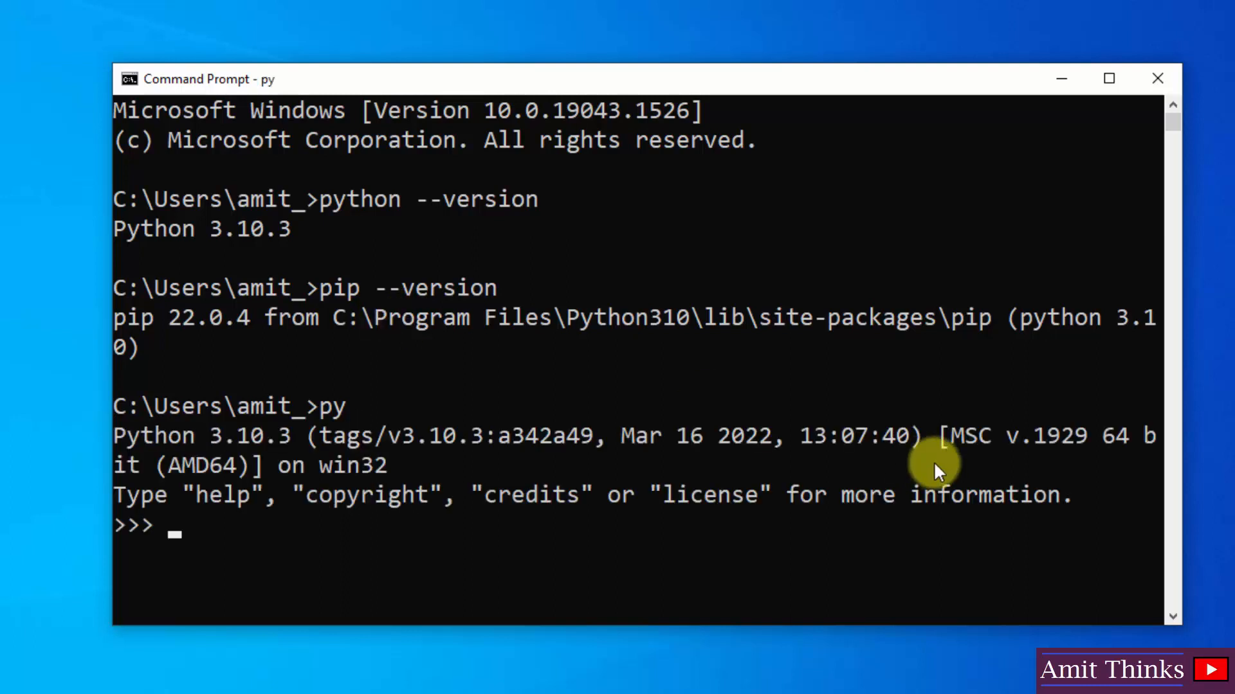
Step: Run print("First Python program...Amit Thinks") in the py interpreter
scroll("down", 3)
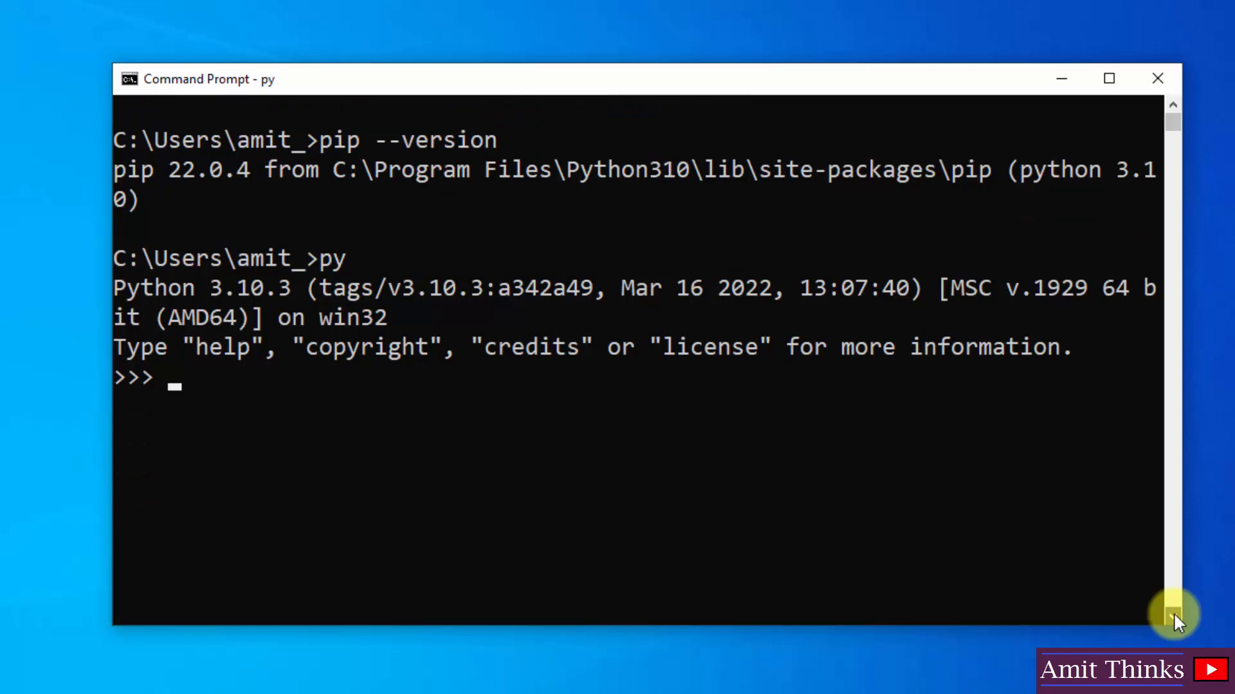
type("print(")
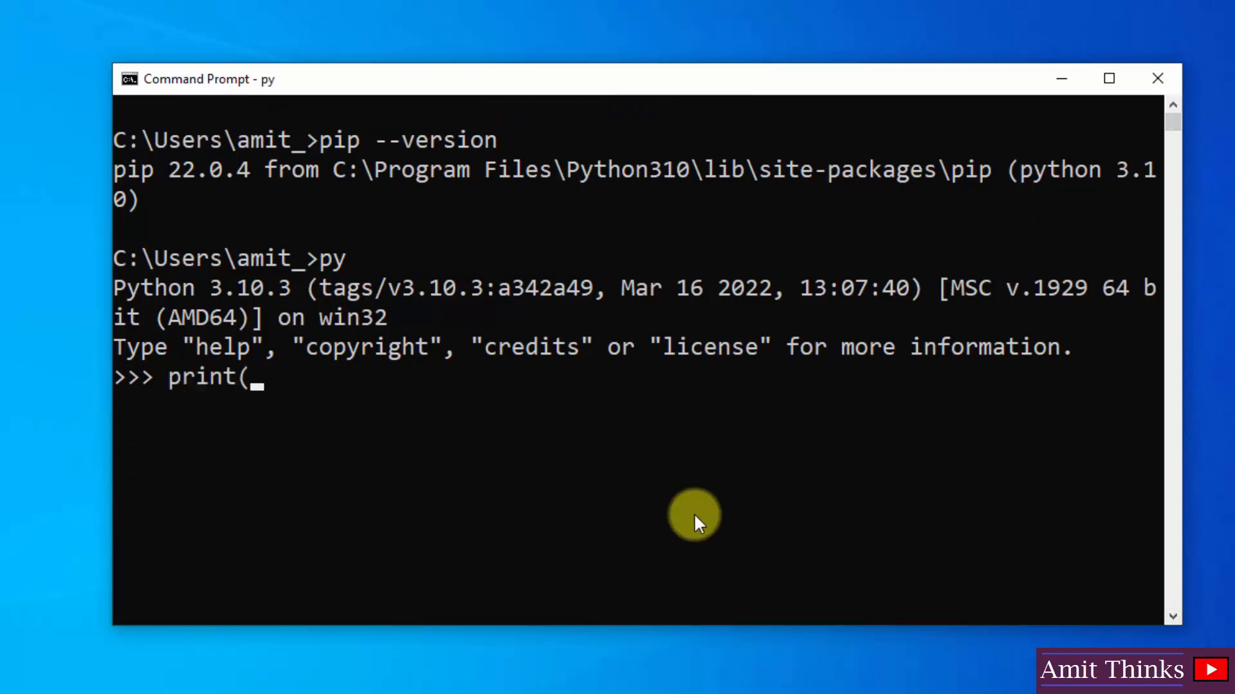
type("\"Fi\")")
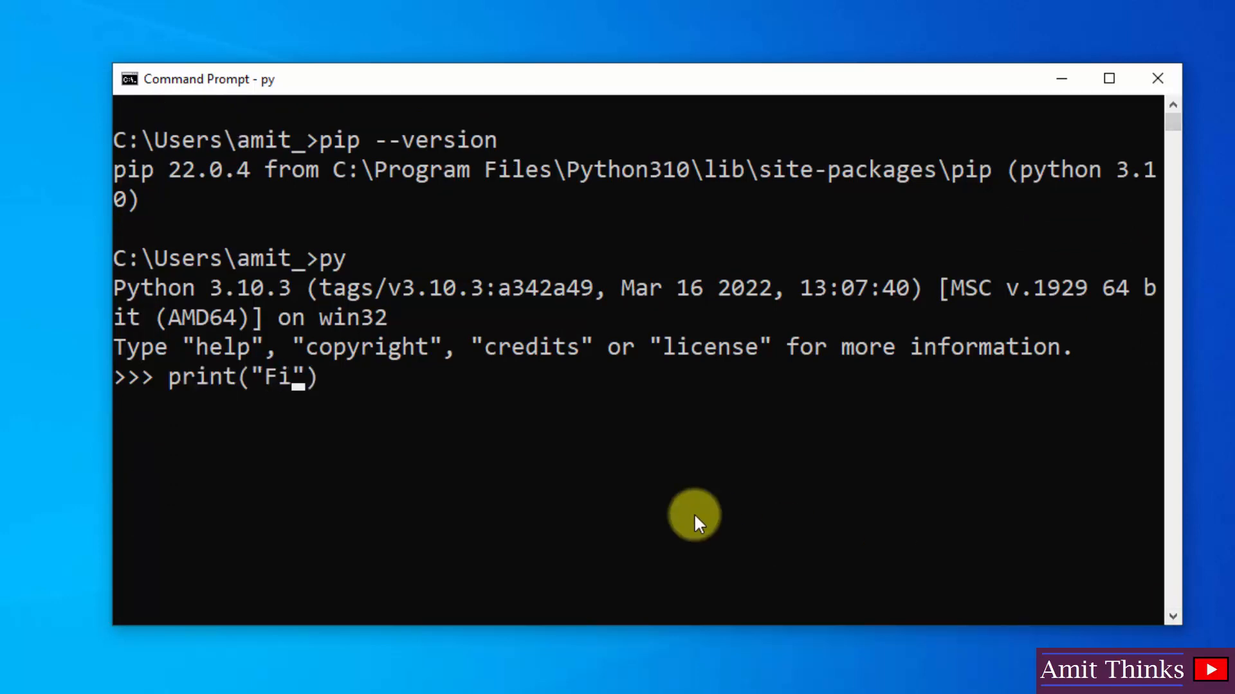
type("rst Python p")
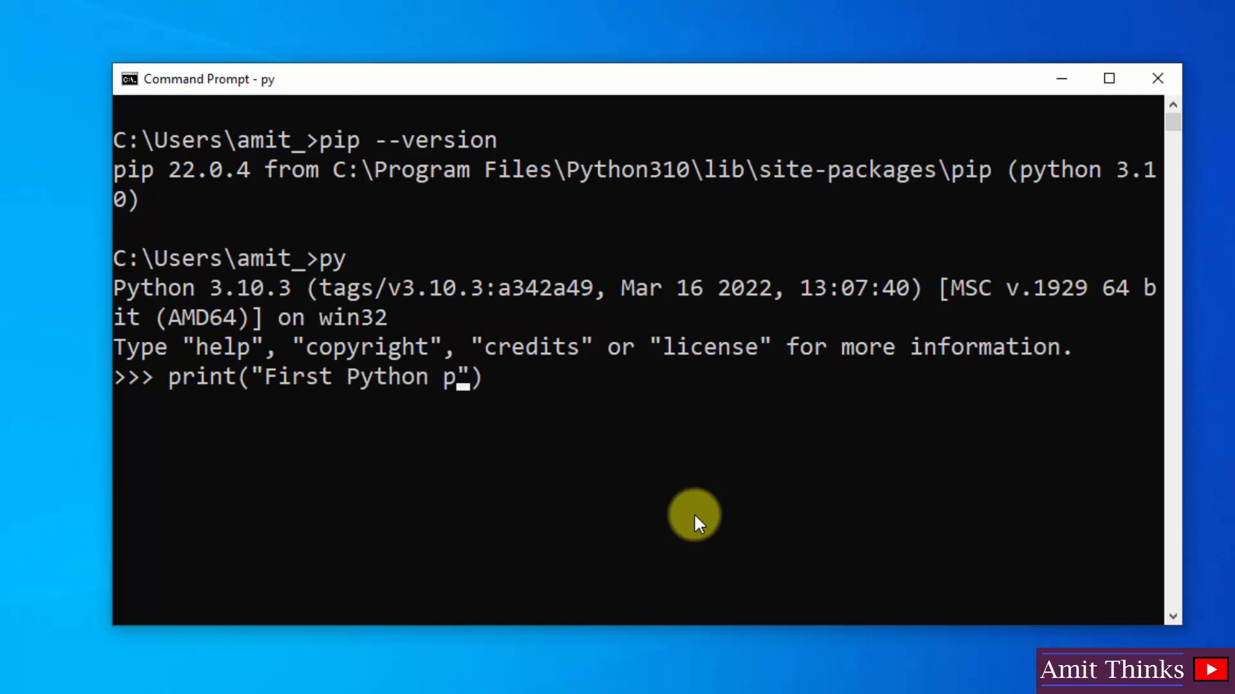
type("rogram...Amit Thinks")
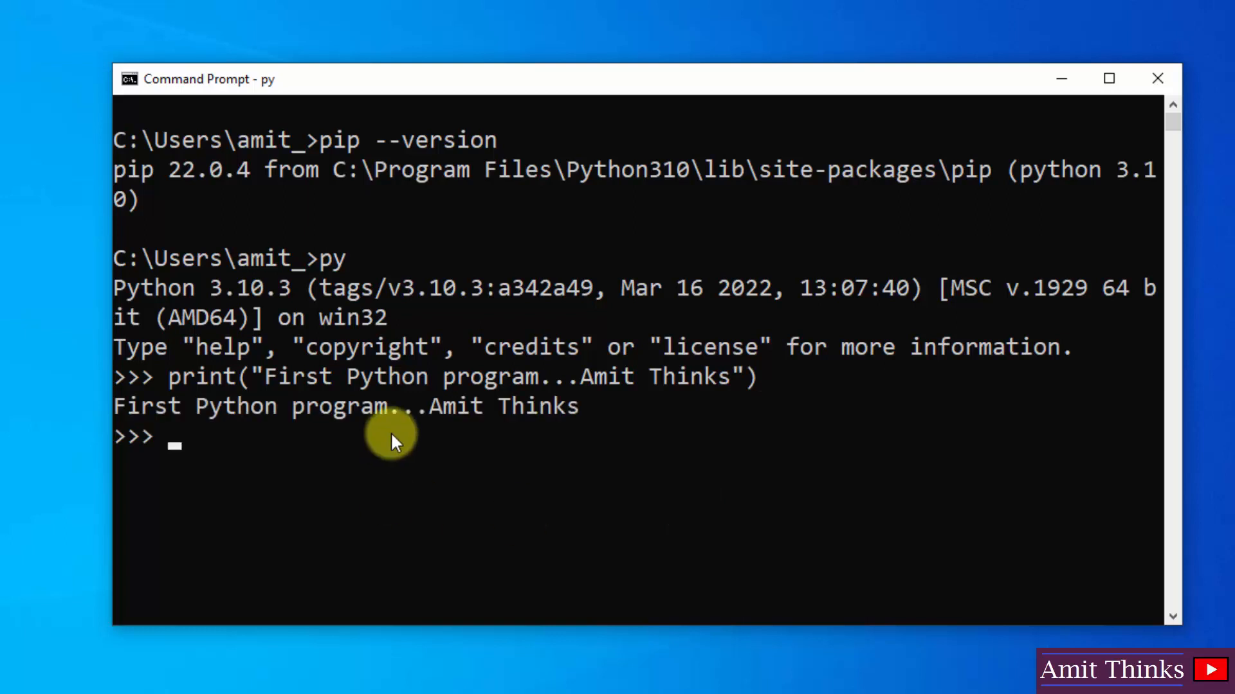
mouse_move(1061, 79)
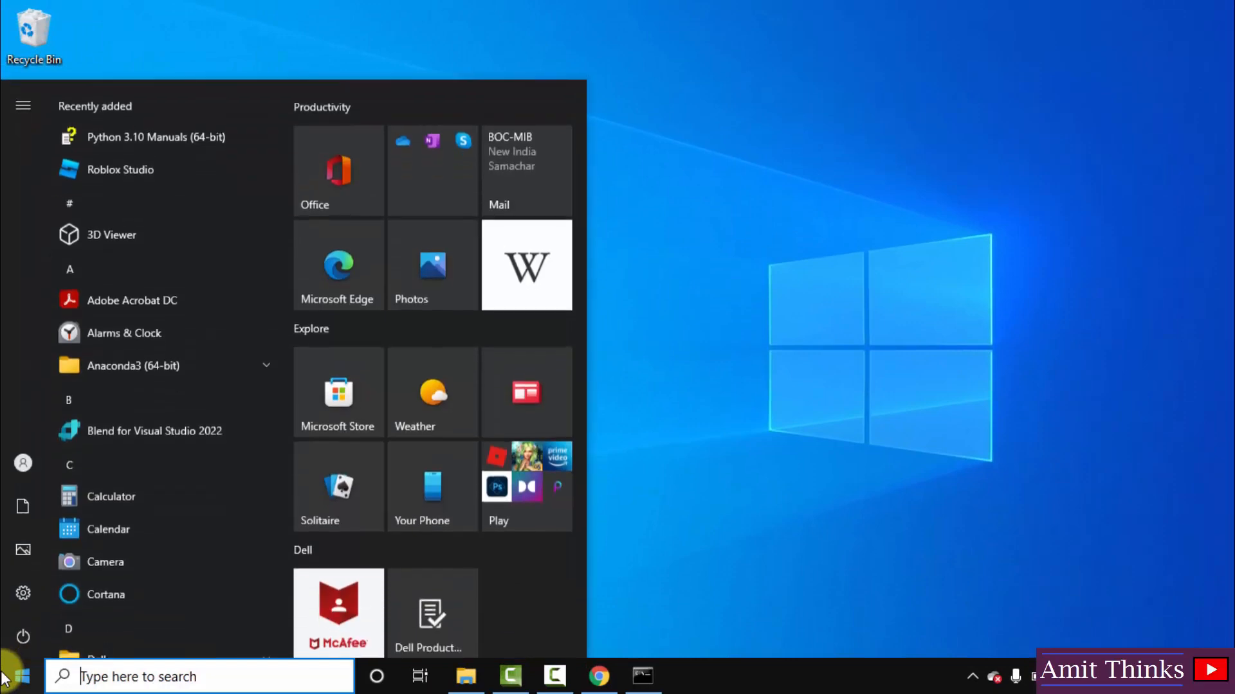
Step: Search Start for idle and launch IDLE (Python 3.10 64-bit)
type("idle")
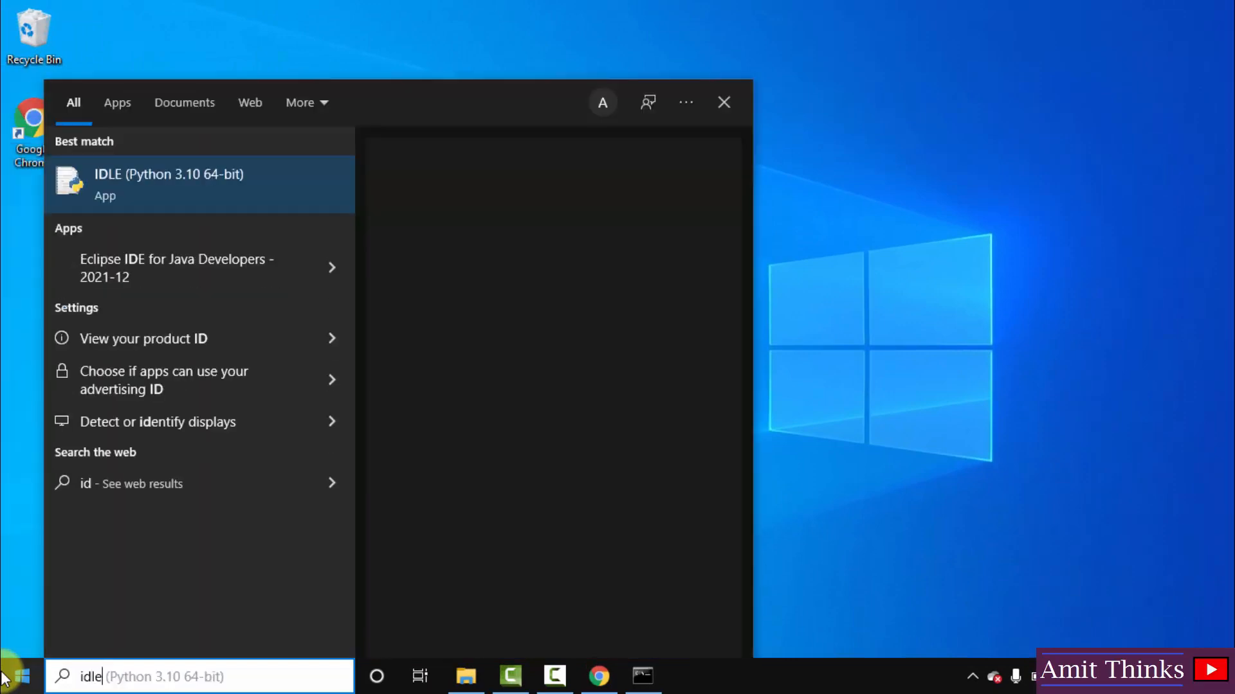
right_click(197, 184)
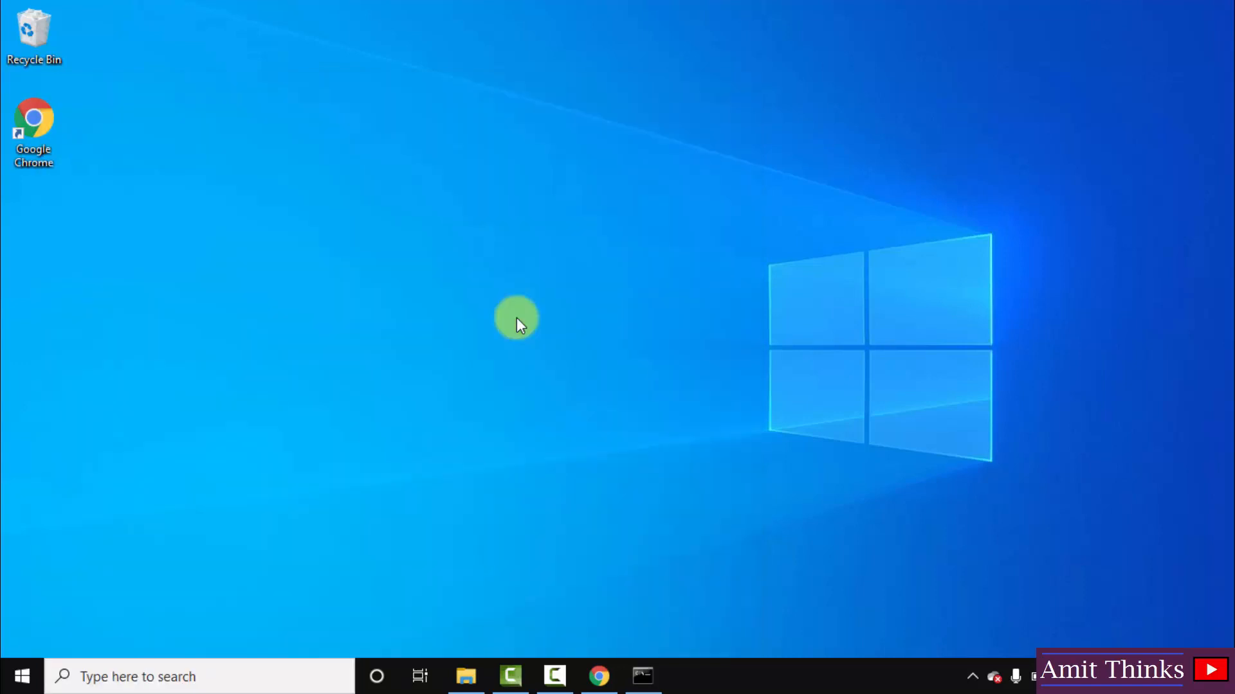
left_click(685, 677)
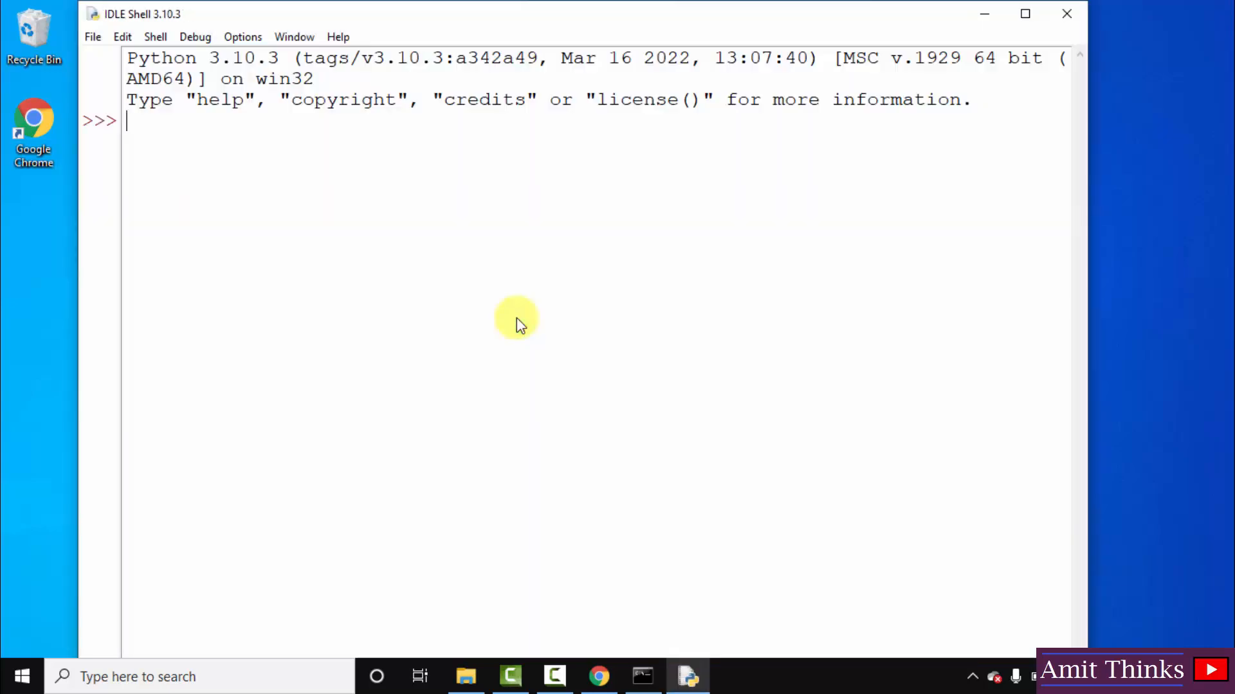
mouse_move(248, 86)
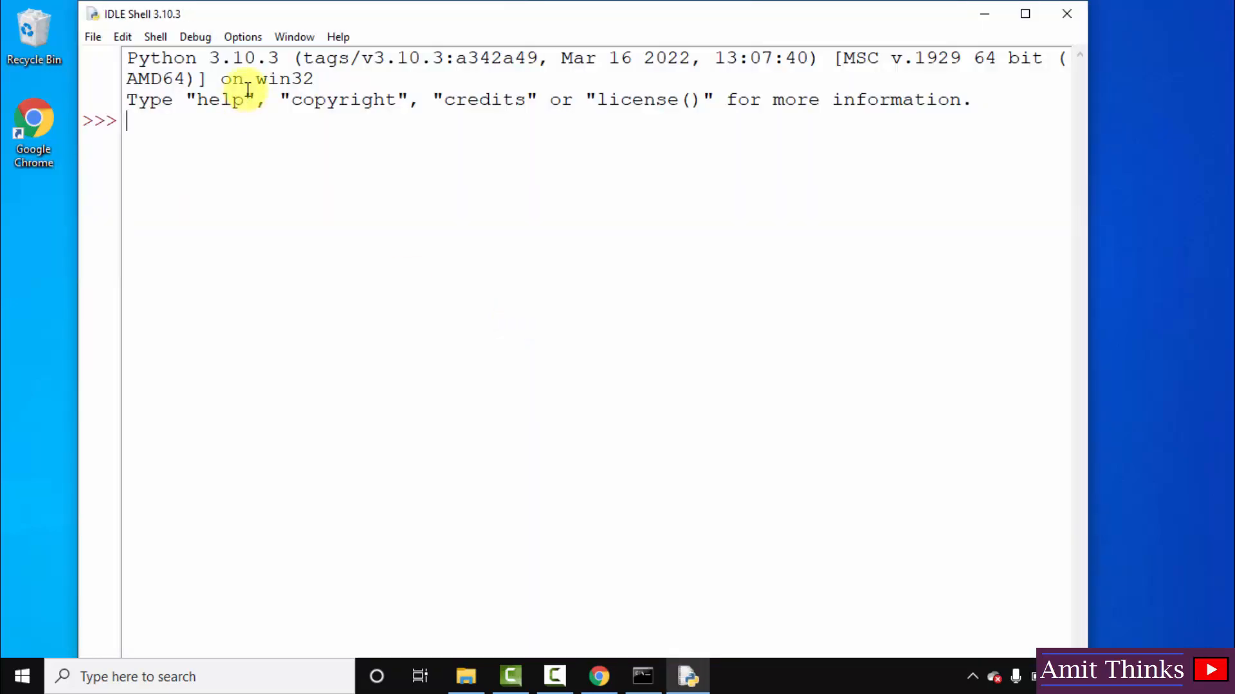
Step: Run print("Amit Thinks...") in the IDLE shell, outputting Amit Thinks..
type("print")
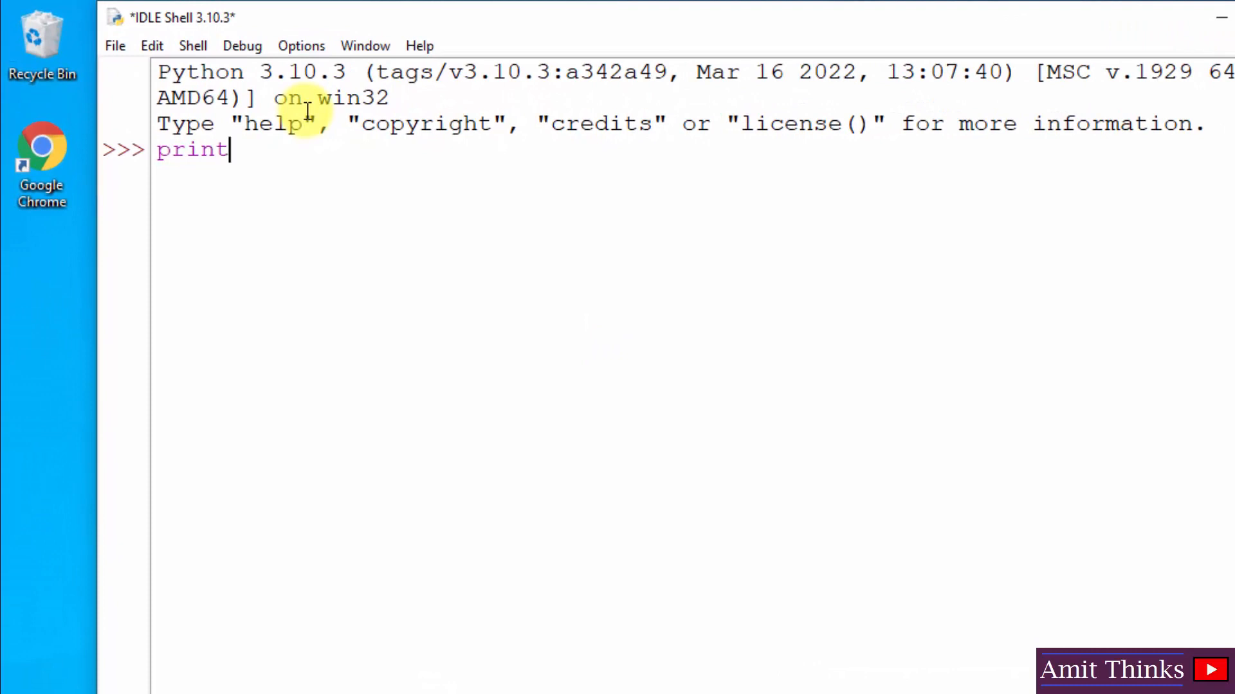
type("(\"Ai\")")
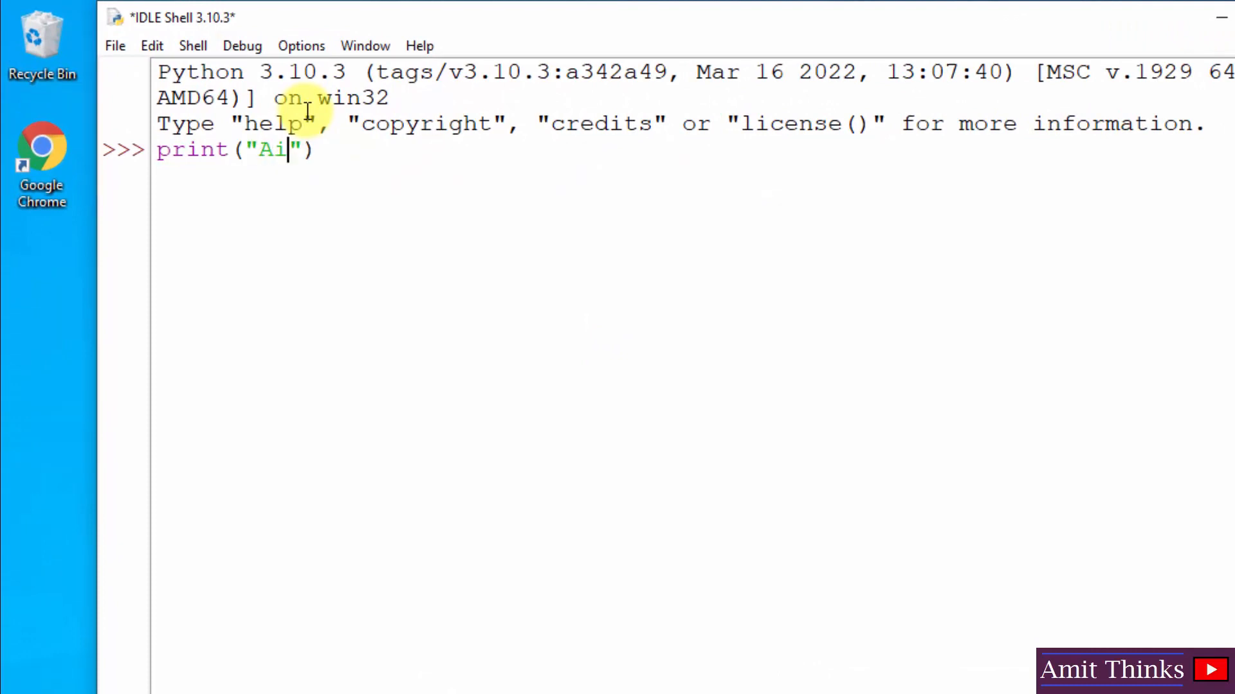
type("mit Thin")
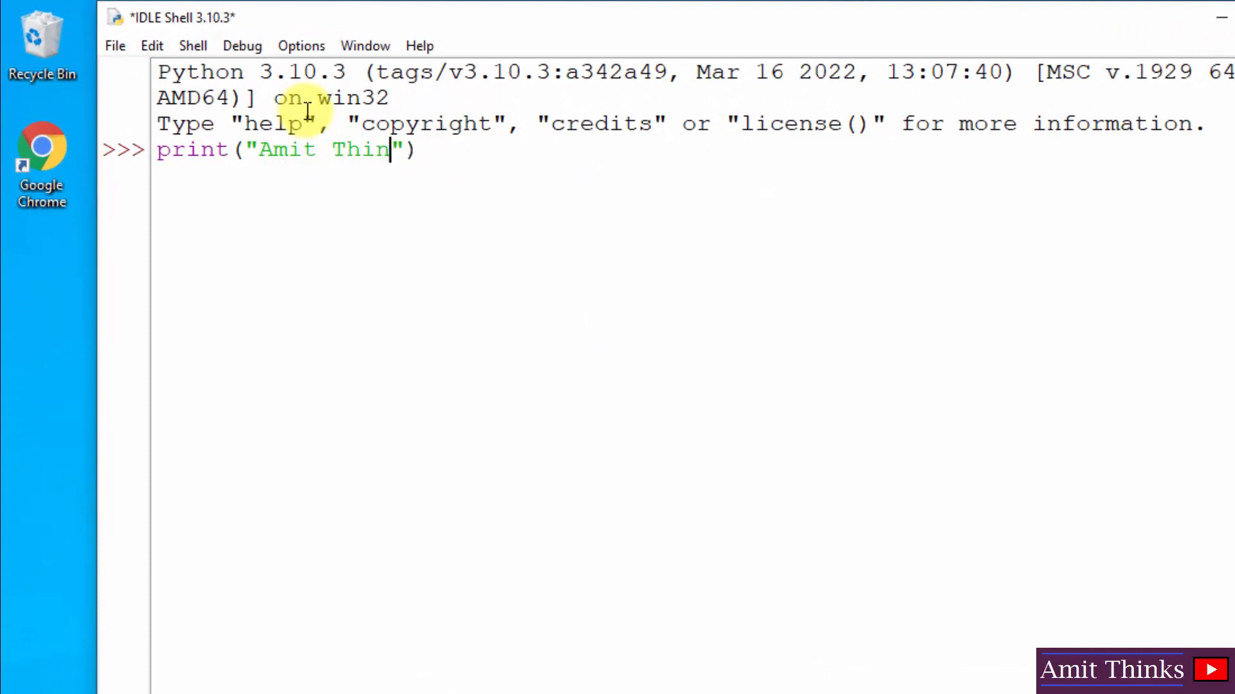
type("ks...")
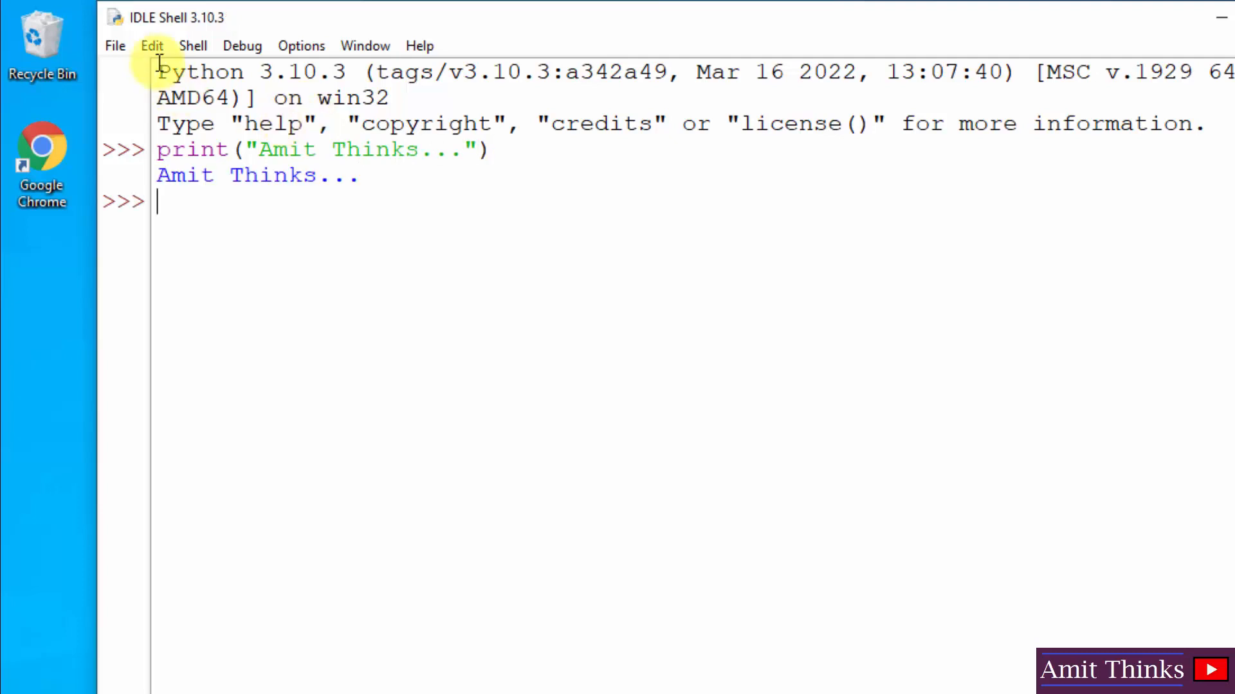
left_click(115, 45)
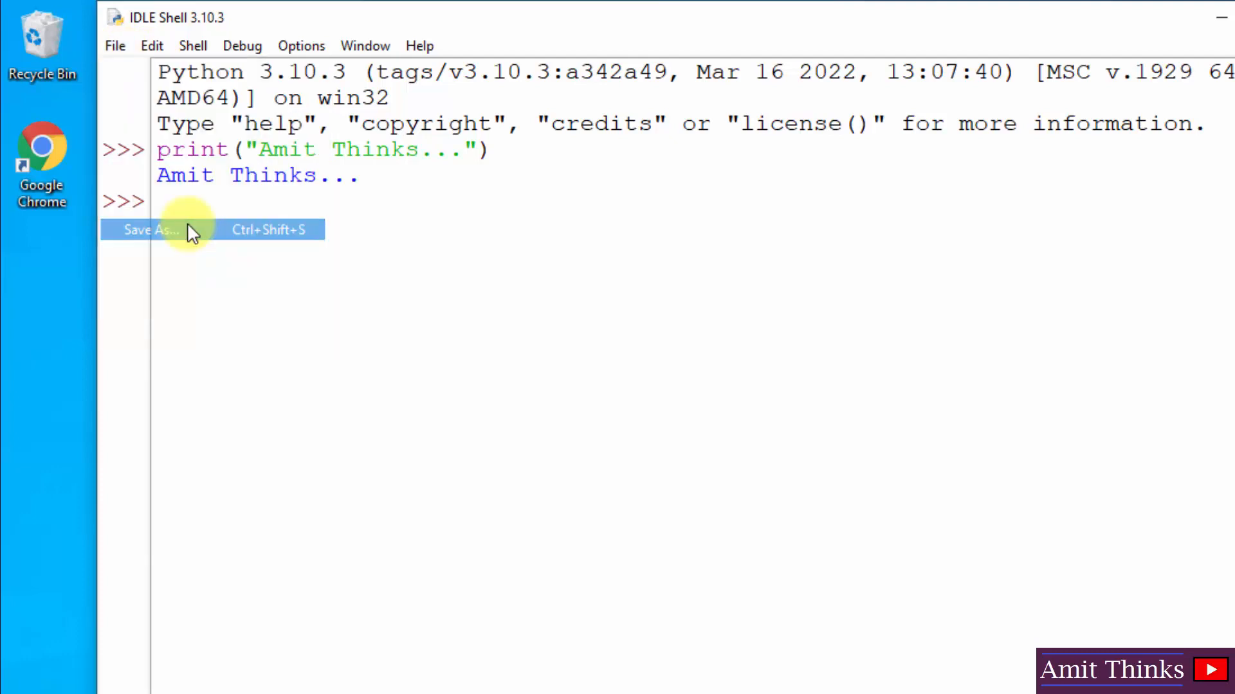
Step: Save the IDLE shell session as Demo.py on the Desktop via Save As
left_click(145, 229)
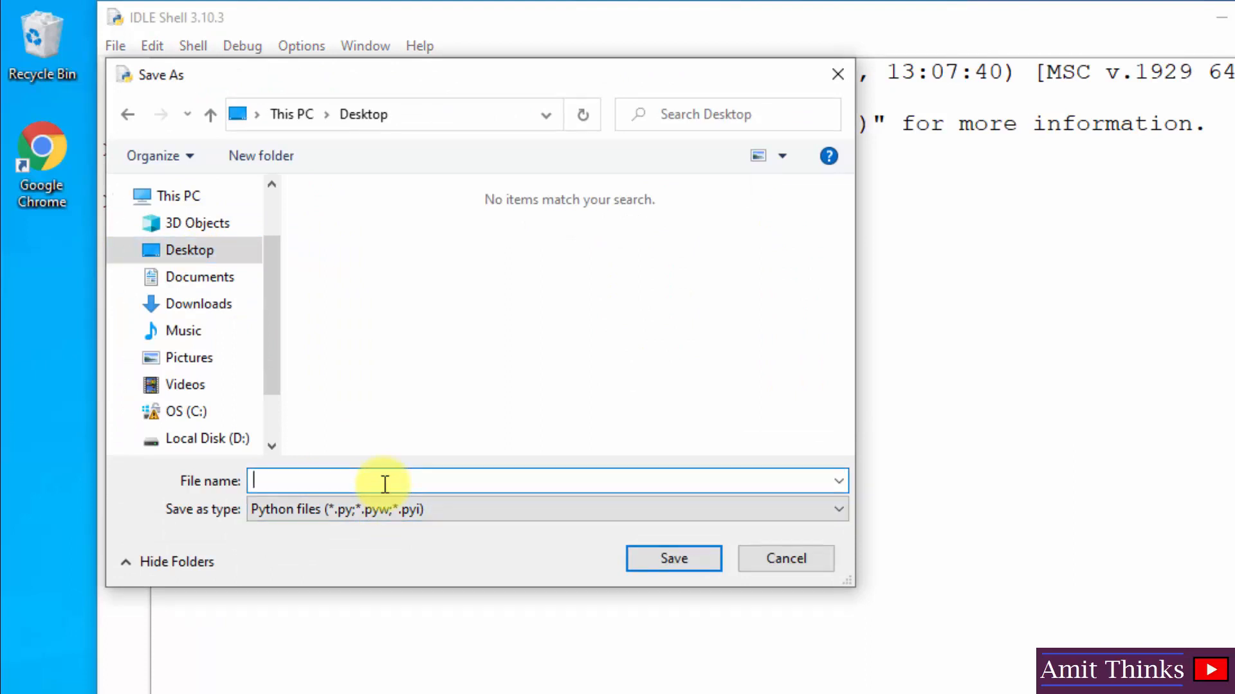
type("Demo")
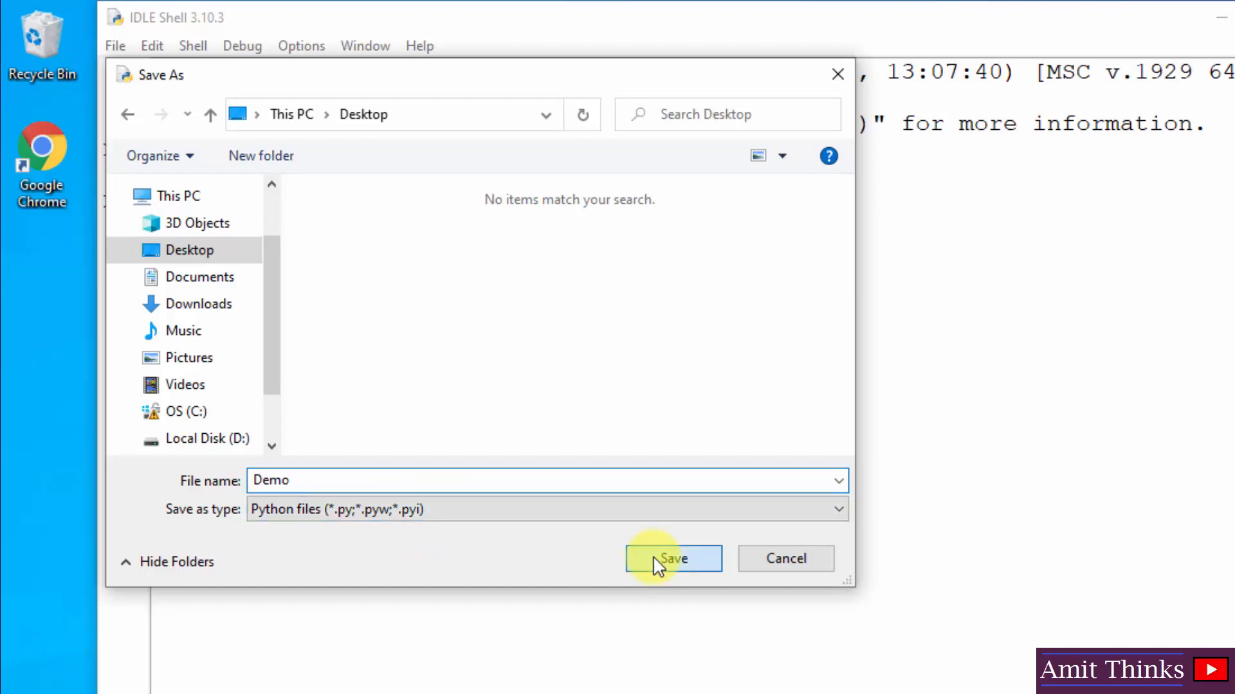
left_click(672, 558)
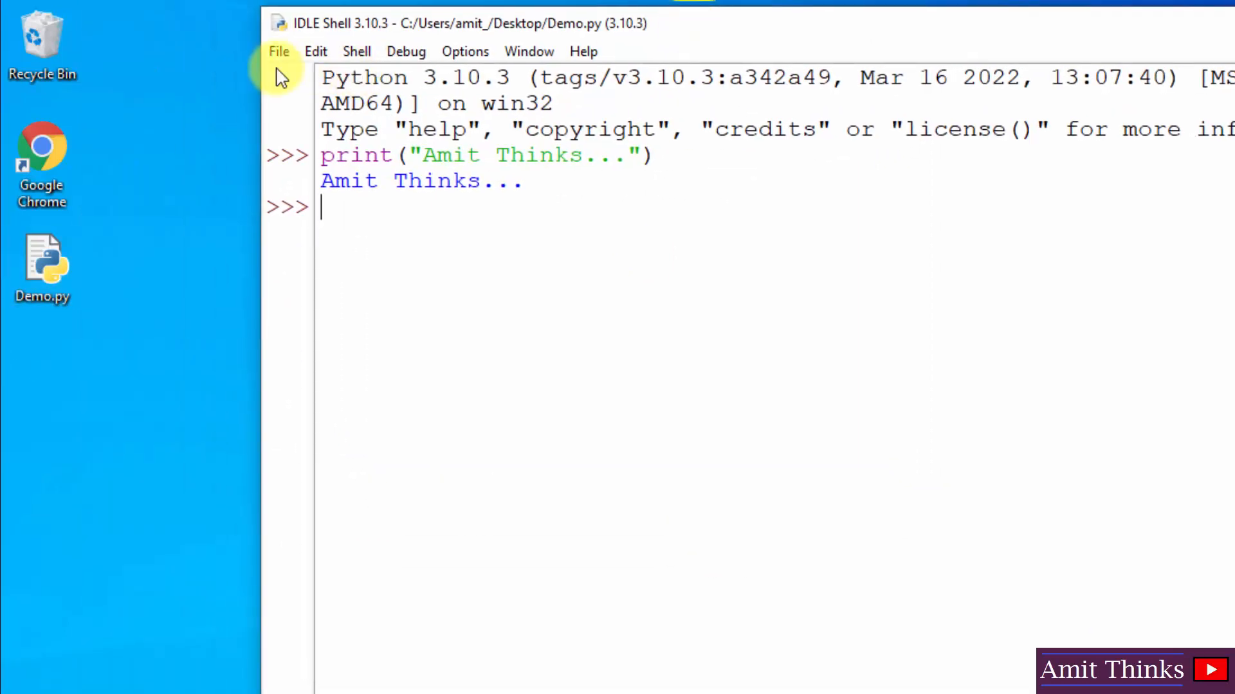
Step: Show IDLE's File menu commands for the saved Demo.py session
left_click(278, 51)
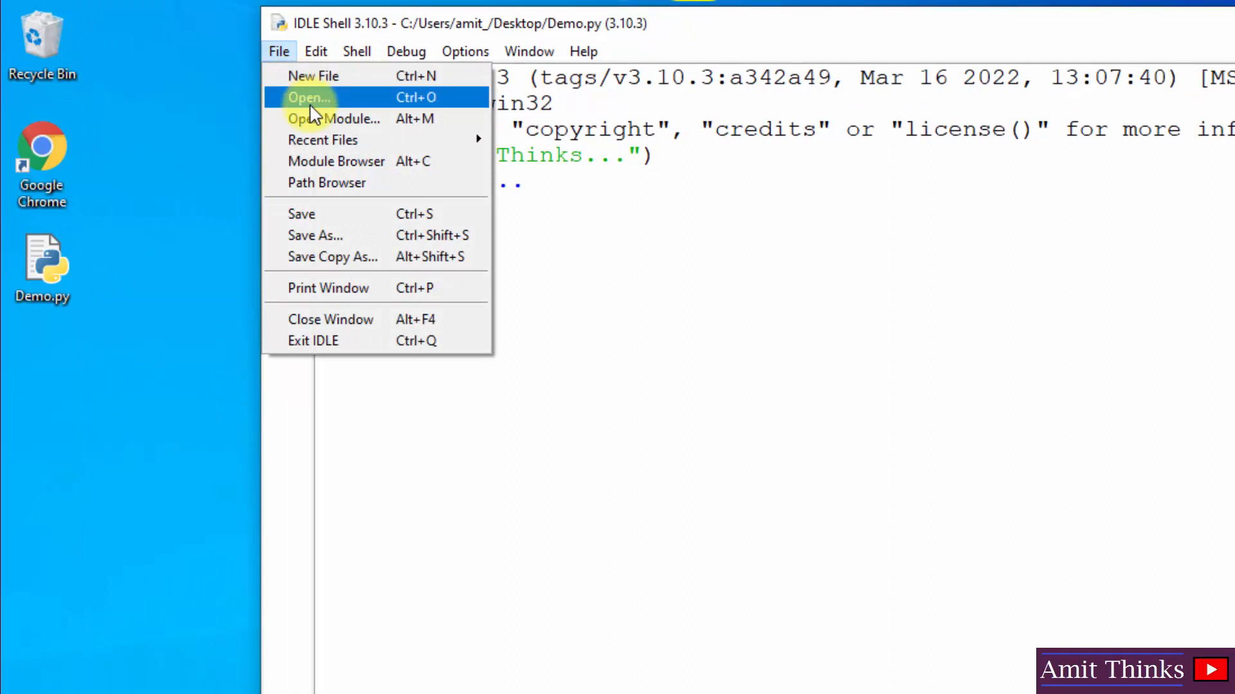
mouse_move(689, 344)
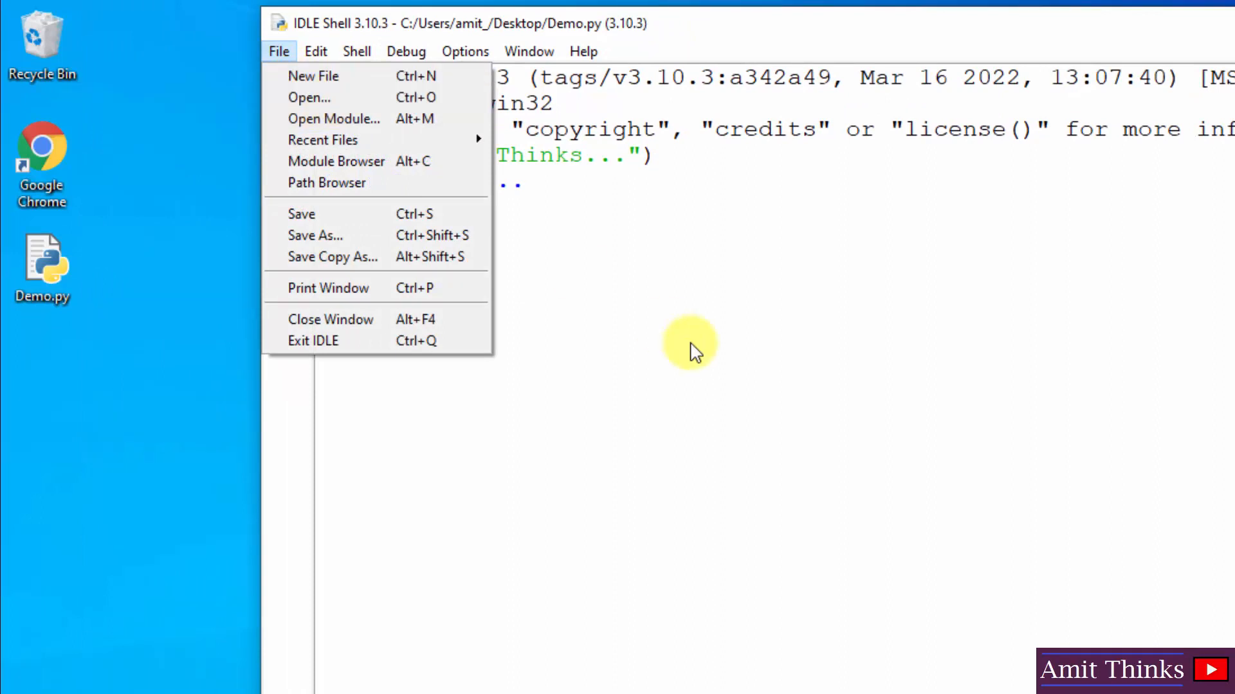